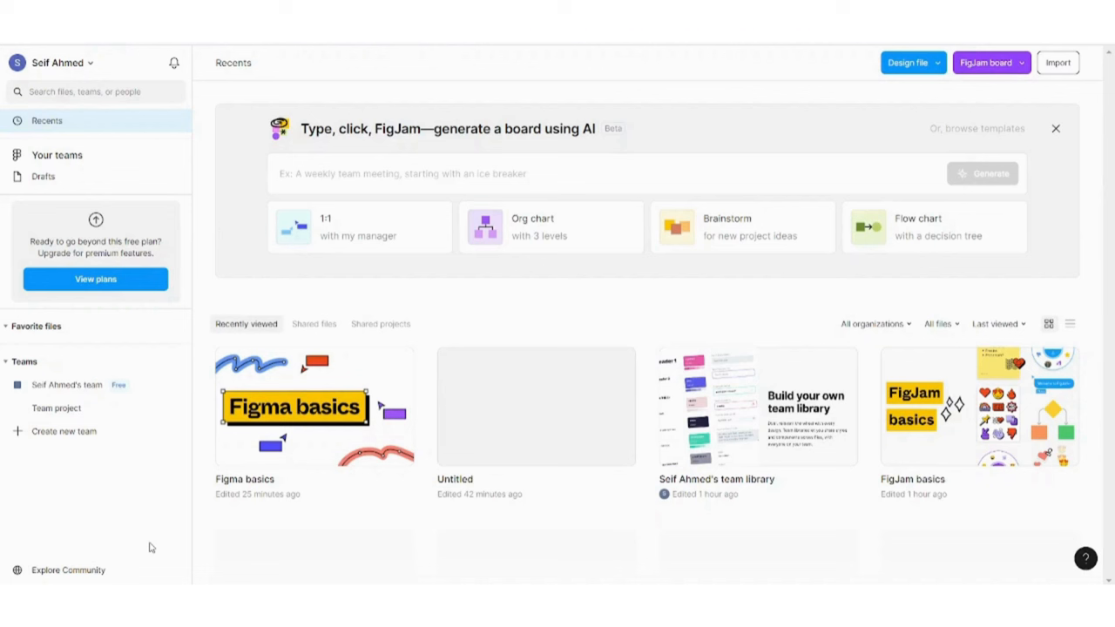
pyautogui.moveTo(996, 153)
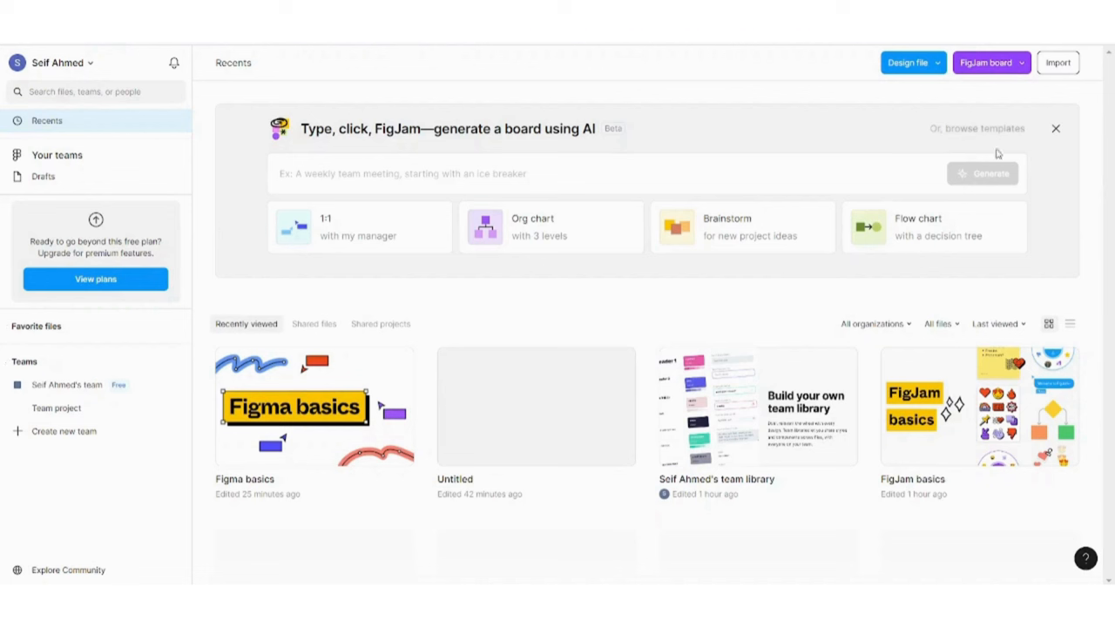
pyautogui.moveTo(1084, 439)
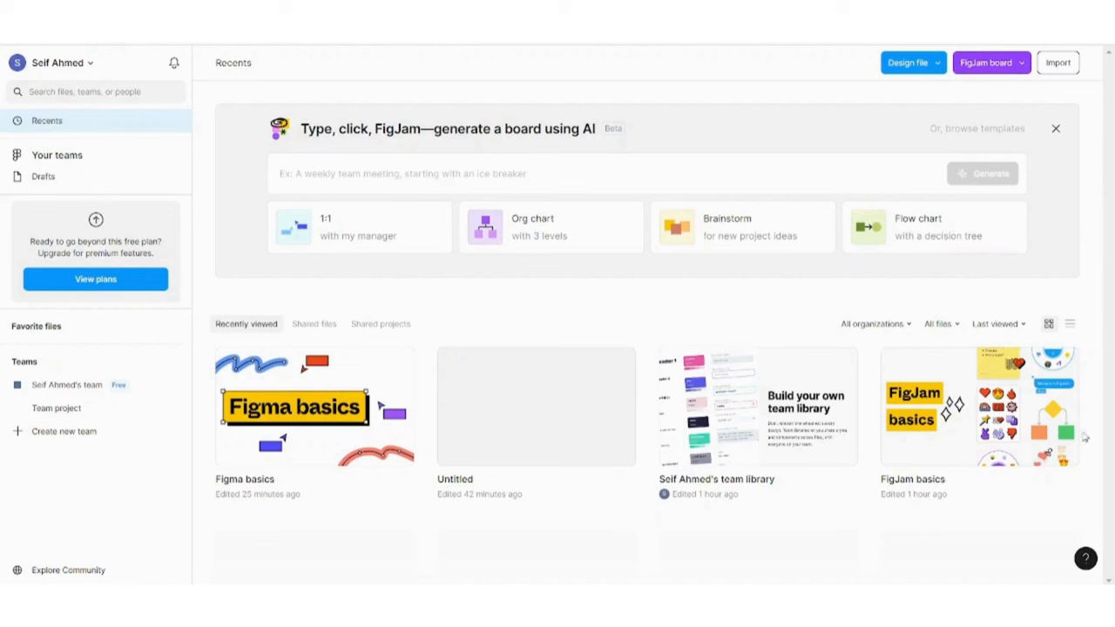
pyautogui.moveTo(701, 293)
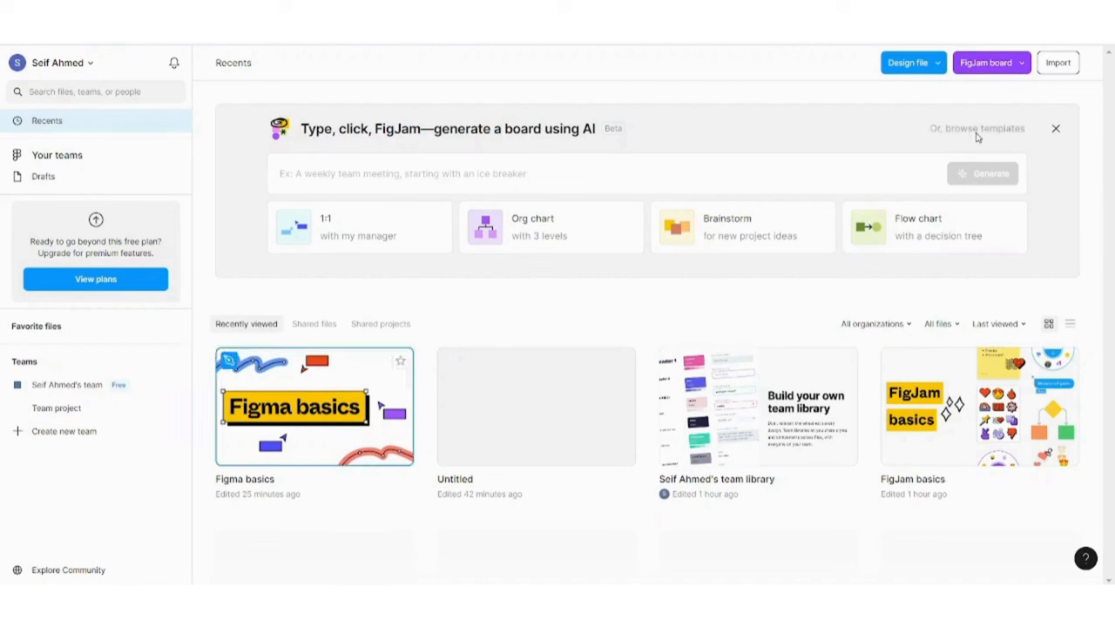
# - Glance at the template gallery, then open the Figma basics file from Recents
pyautogui.click(976, 129)
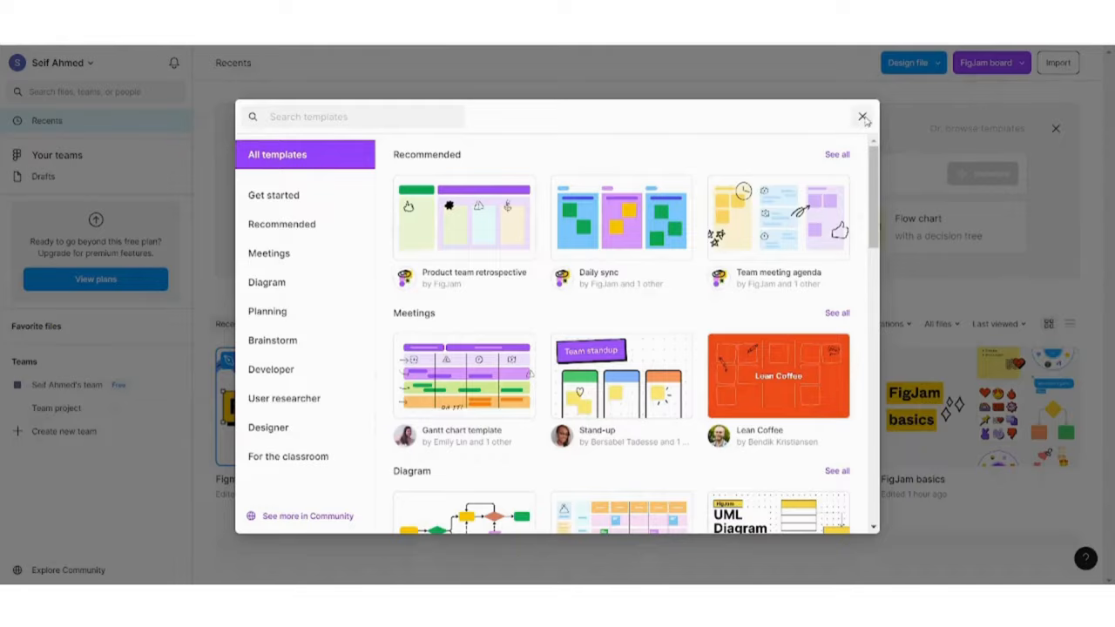
pyautogui.click(863, 115)
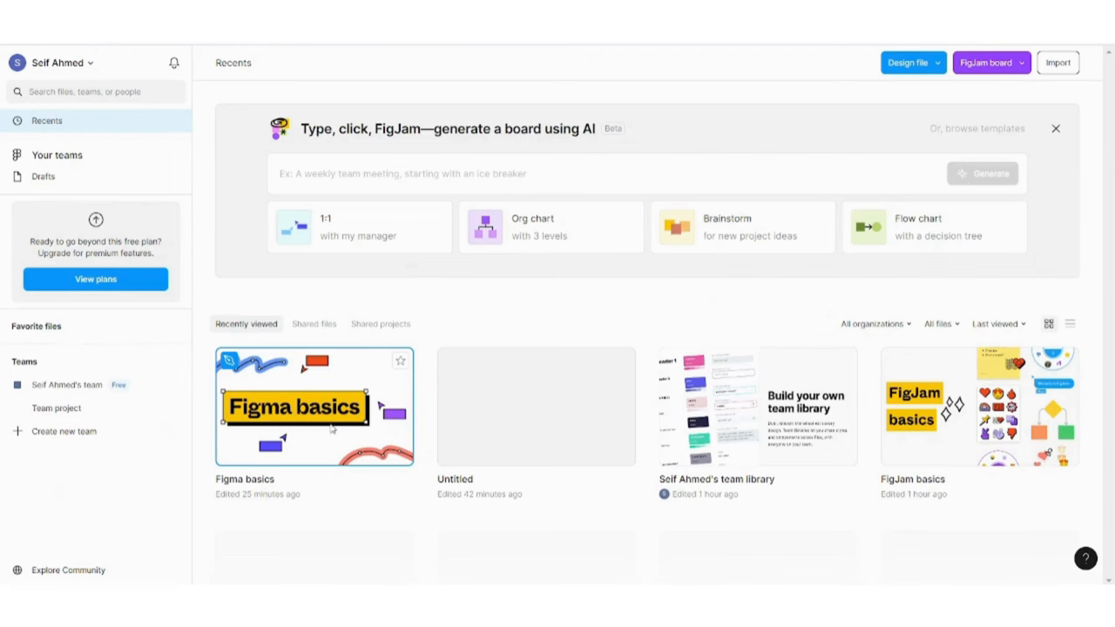
pyautogui.moveTo(136, 579)
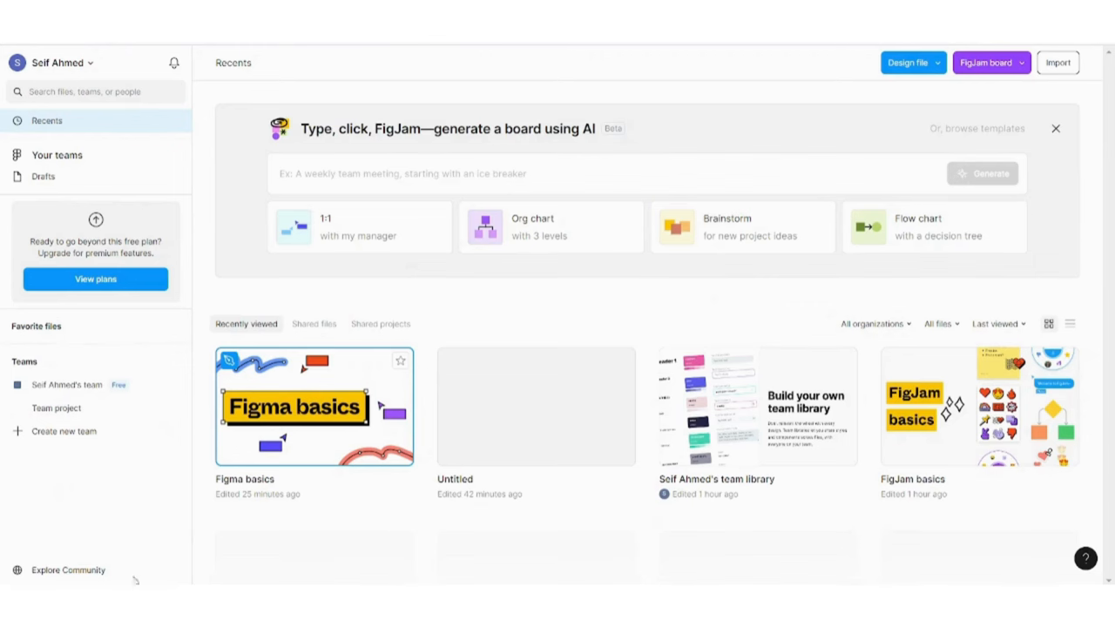
pyautogui.doubleClick(314, 408)
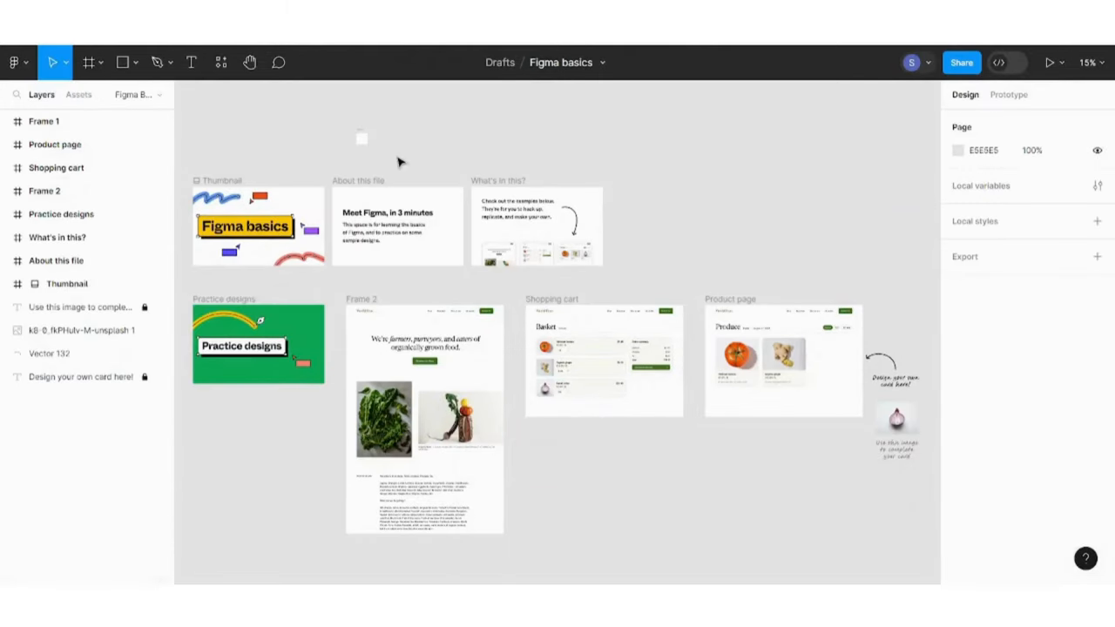
pyautogui.moveTo(543, 233)
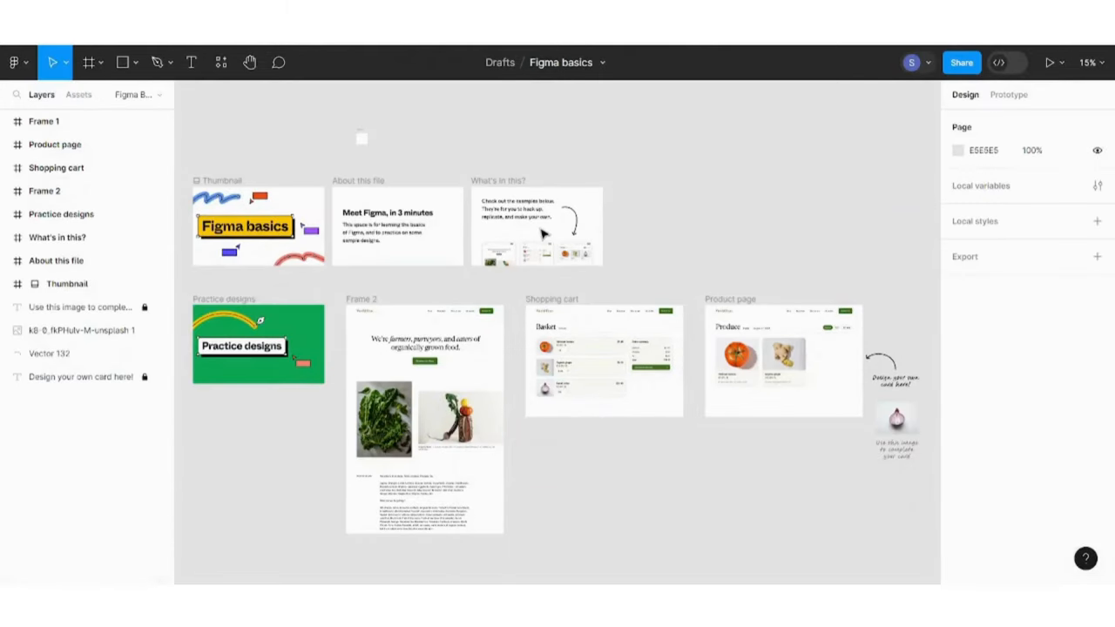
pyautogui.moveTo(671, 228)
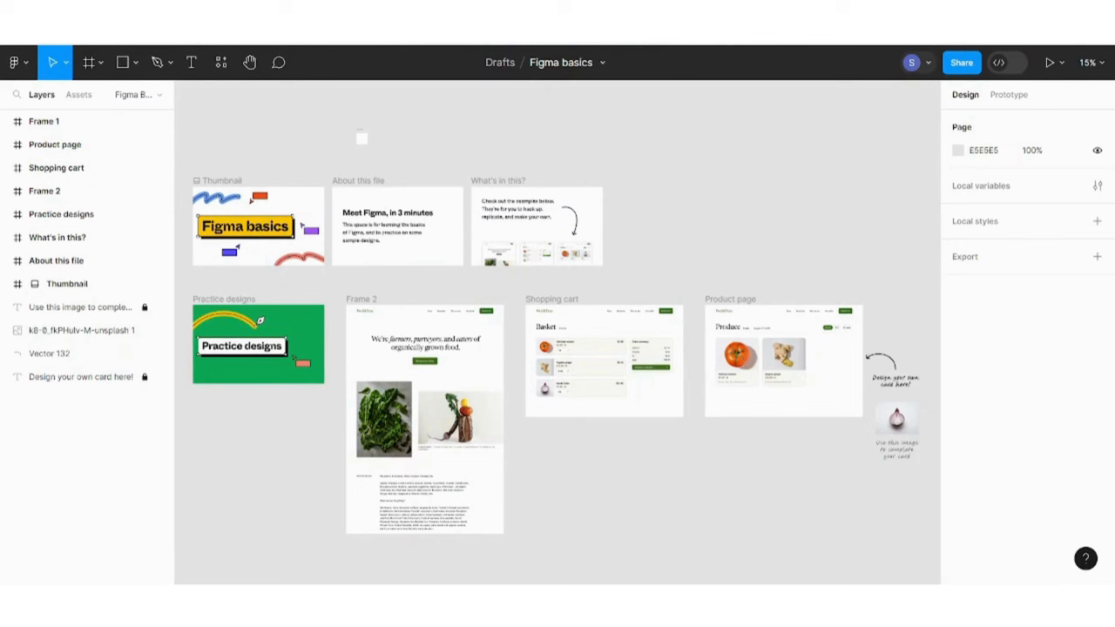
pyautogui.moveTo(14, 63)
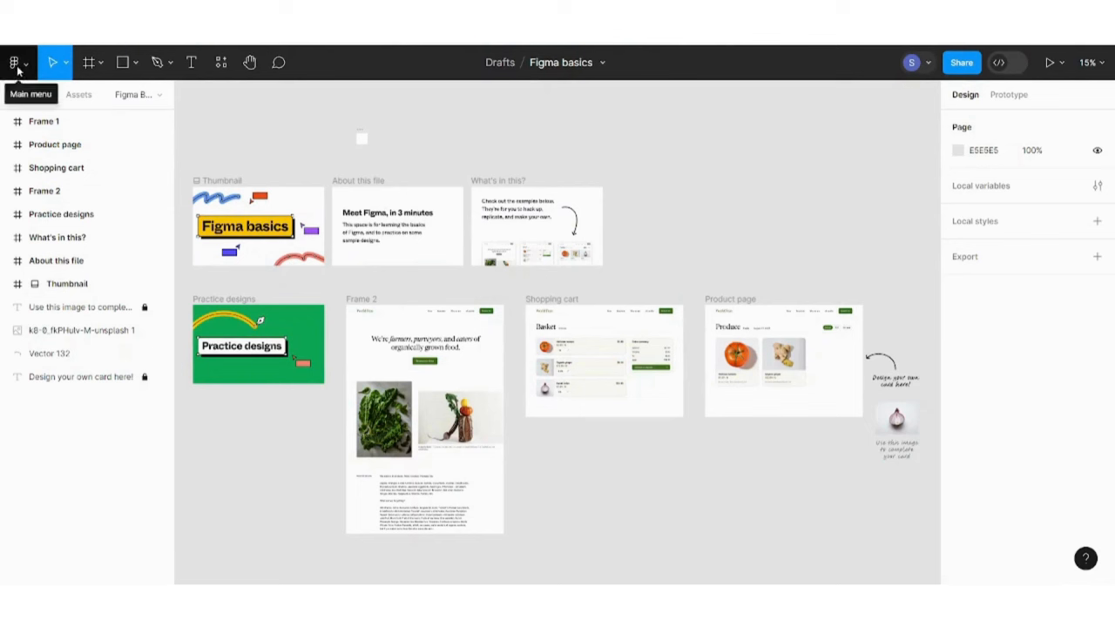
# - Search plugins for 'figma to wor' and run the Figma to WordPress plugin
pyautogui.click(14, 63)
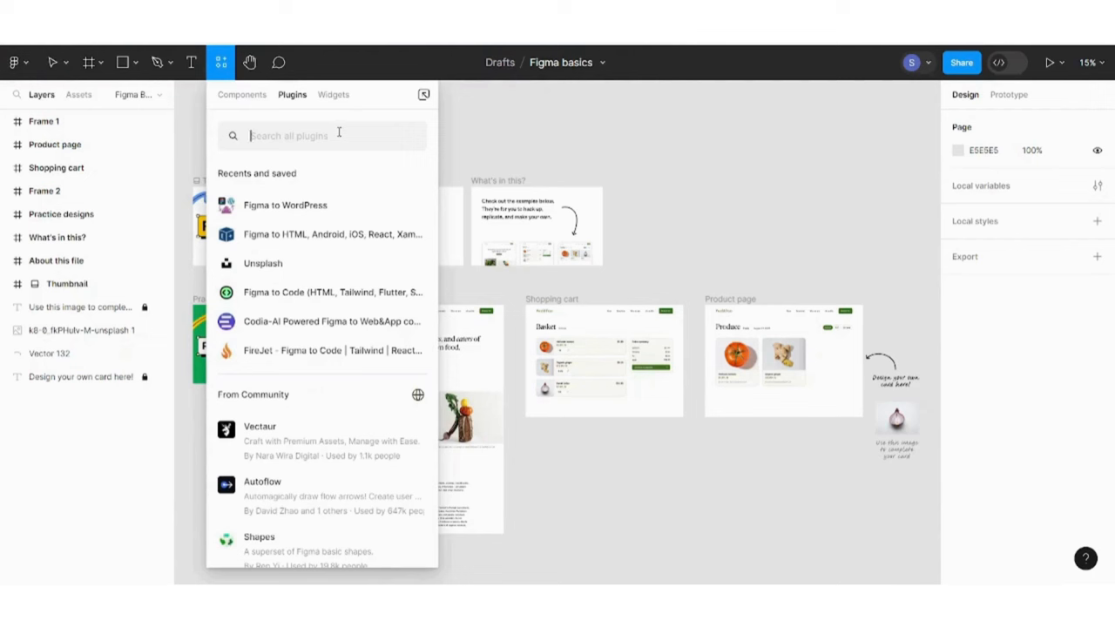
pyautogui.write('figma to wordpress')
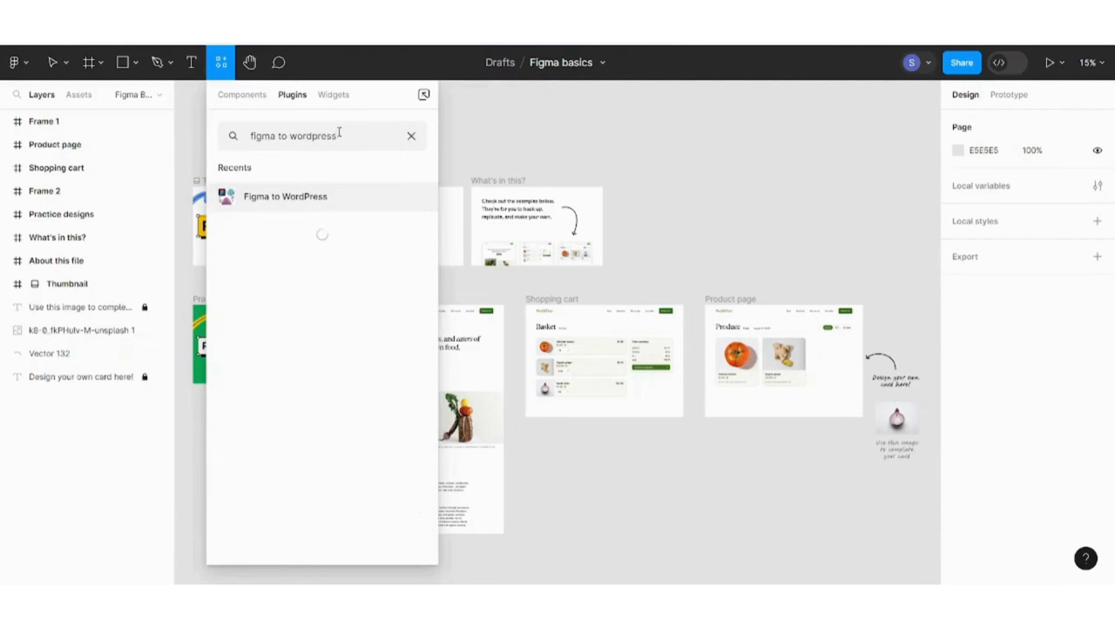
pyautogui.click(286, 195)
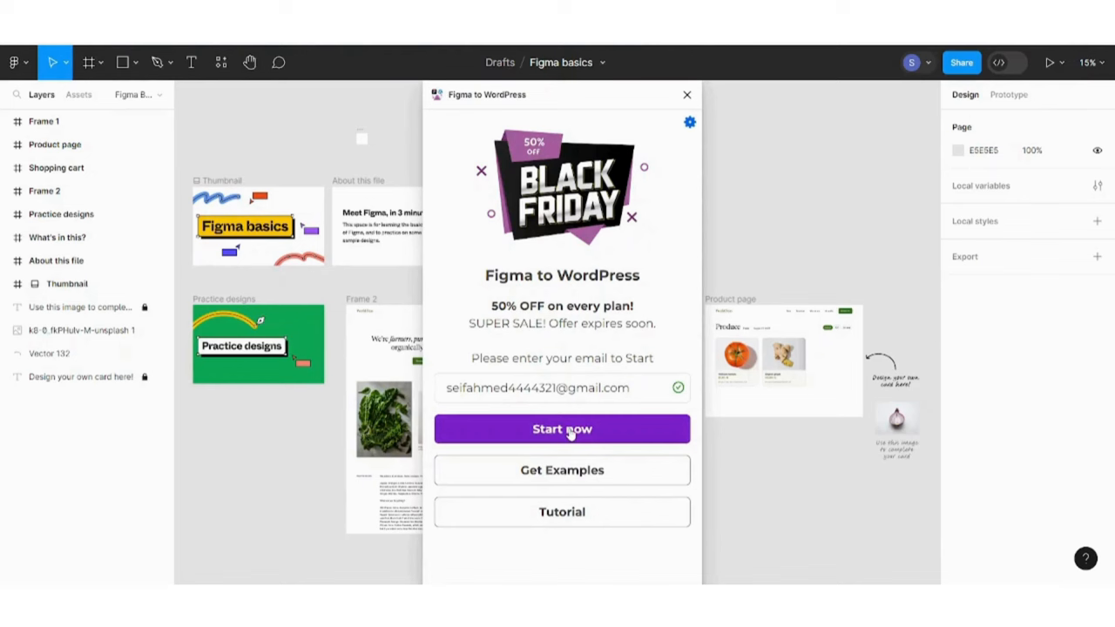
# - Start the plugin so it asks for the design's Figma file URL
pyautogui.click(561, 429)
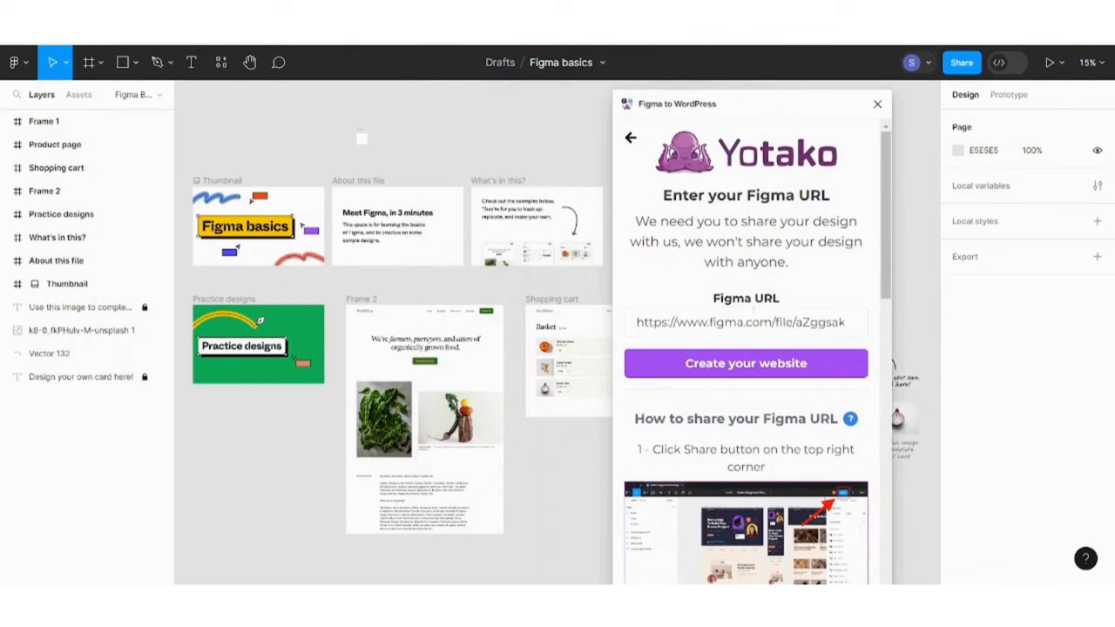
pyautogui.moveTo(784, 345)
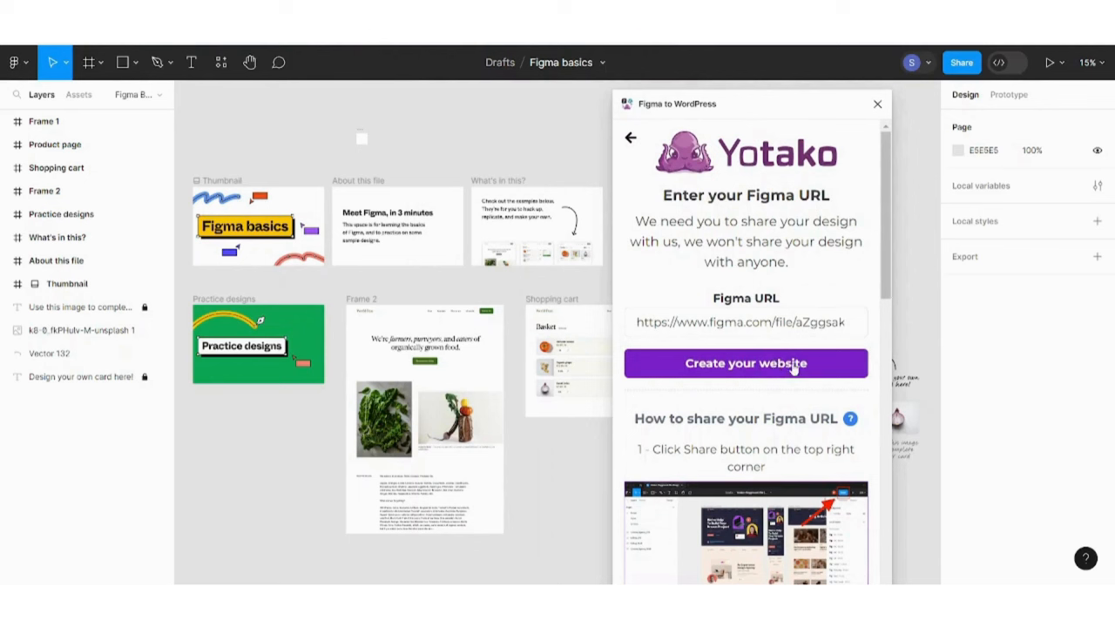
# - Submit the file link to reach Step 1: Frame Selection with Frame 2 listed for Home
pyautogui.click(745, 364)
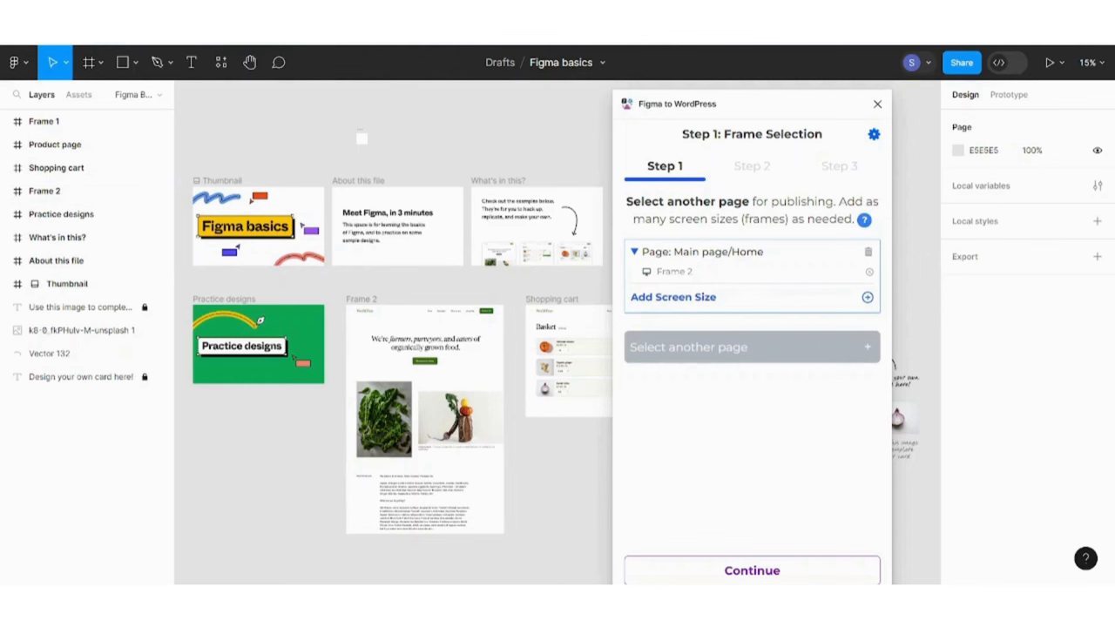
pyautogui.moveTo(822, 280)
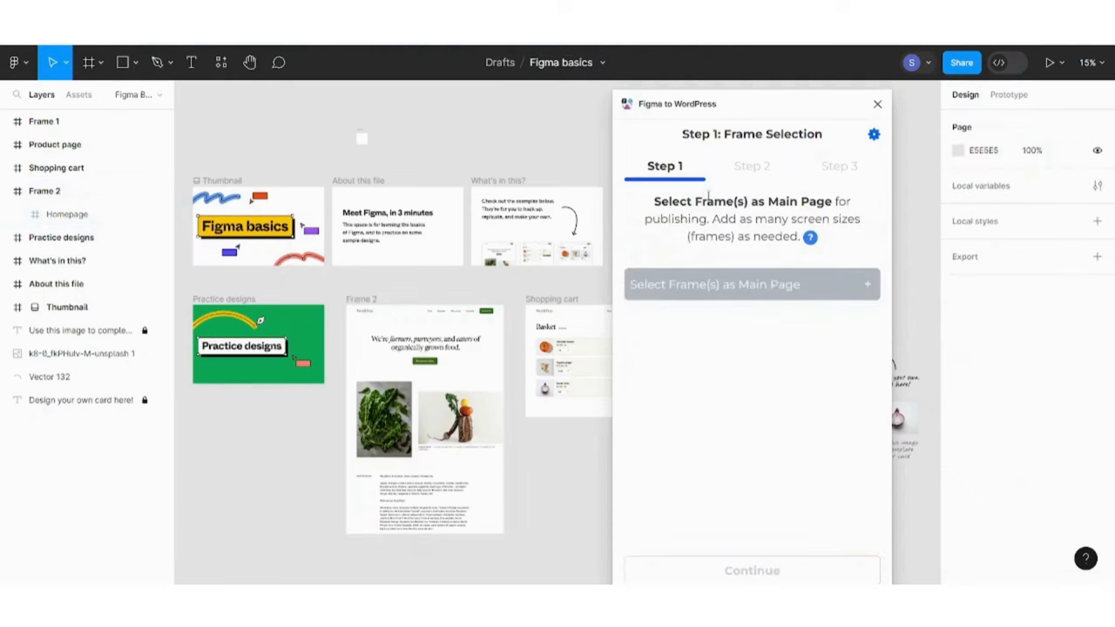
pyautogui.moveTo(766, 338)
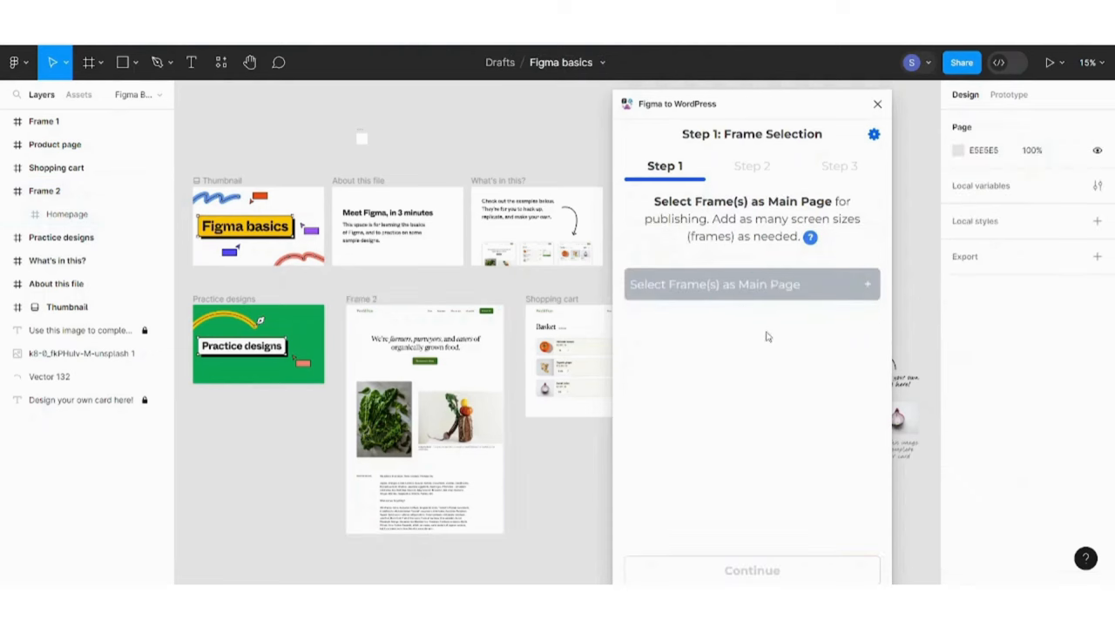
pyautogui.moveTo(738, 94)
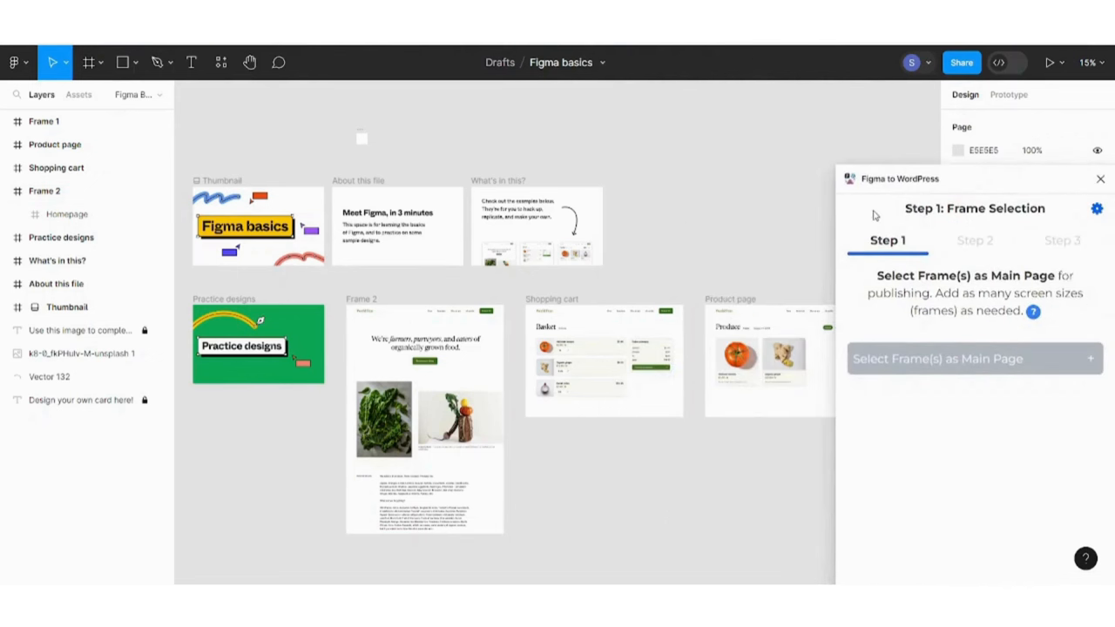
# - Add Frame 2 as the Main page/Home; adding another page with no frame selected fails
pyautogui.click(425, 418)
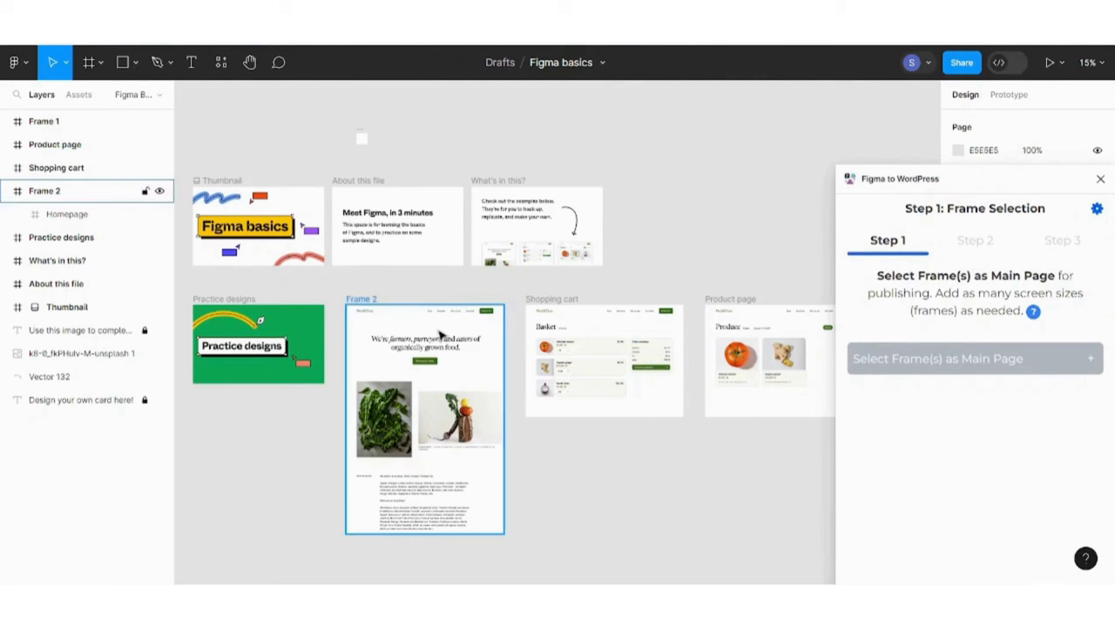
pyautogui.moveTo(416, 330)
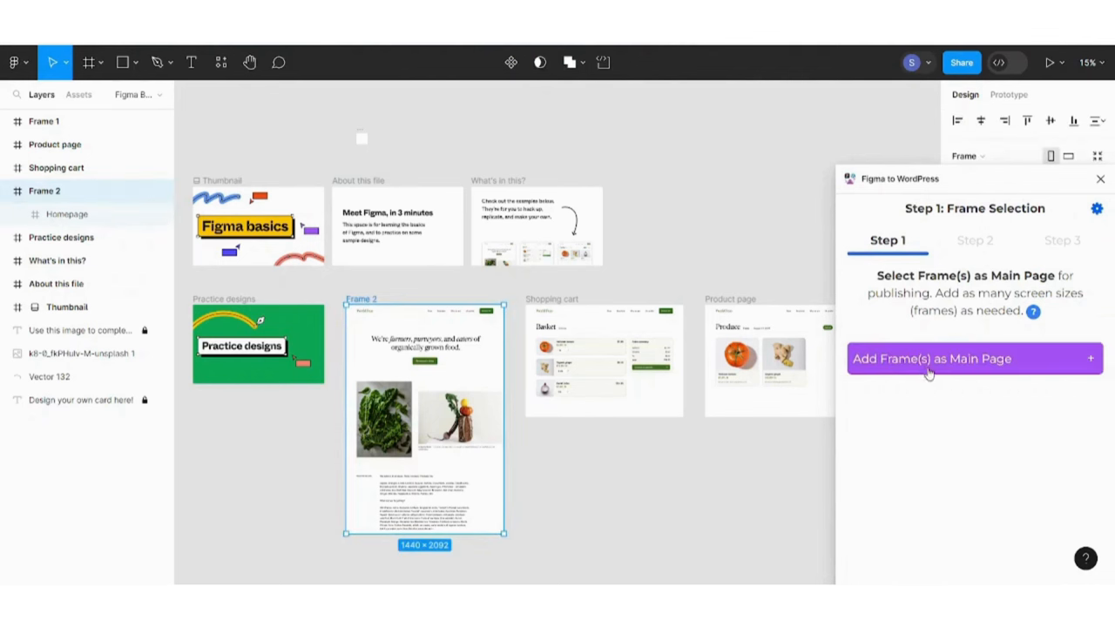
pyautogui.moveTo(939, 378)
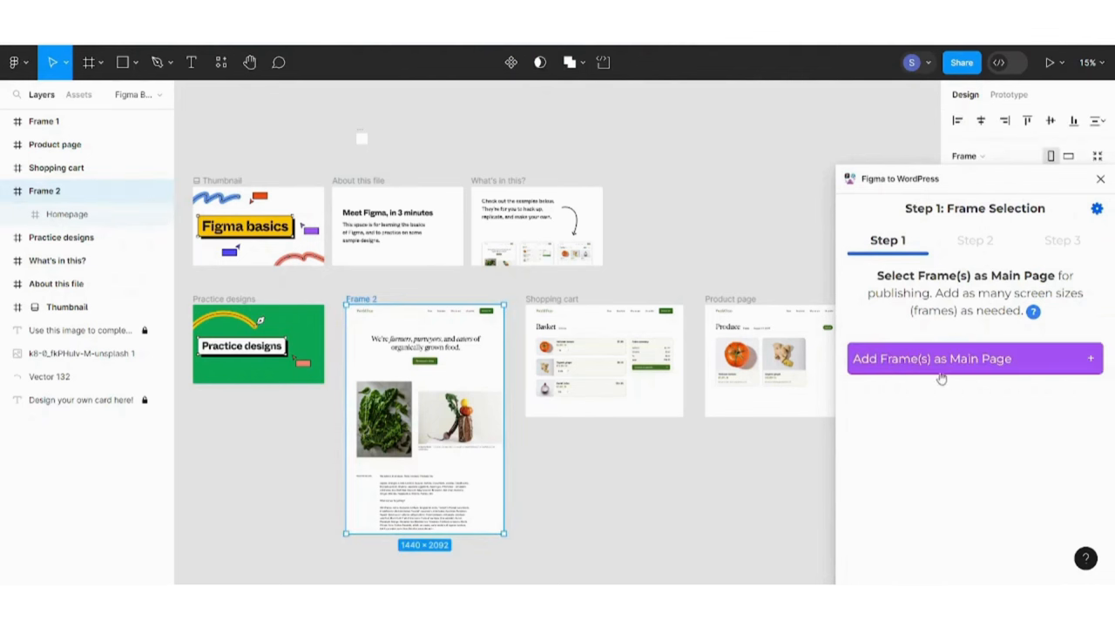
pyautogui.click(975, 359)
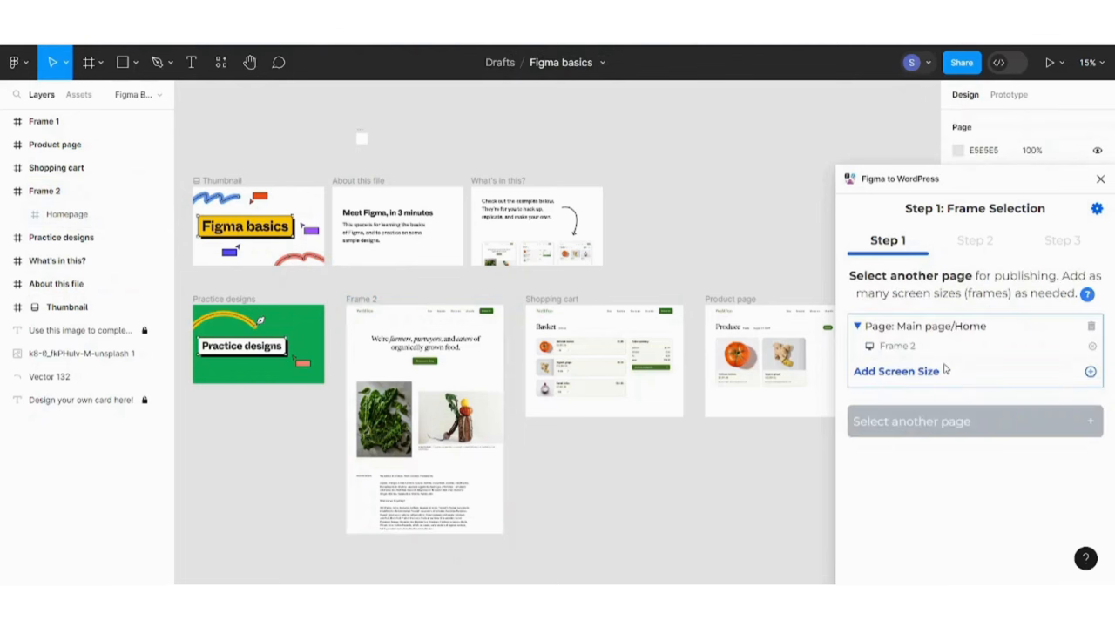
pyautogui.moveTo(898, 341)
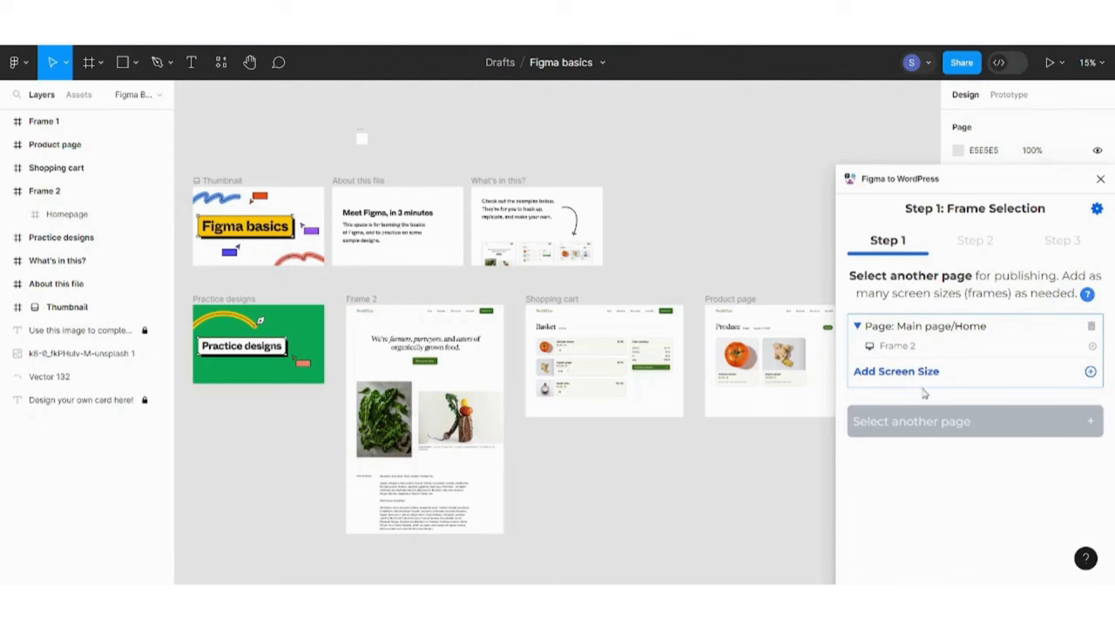
pyautogui.moveTo(915, 383)
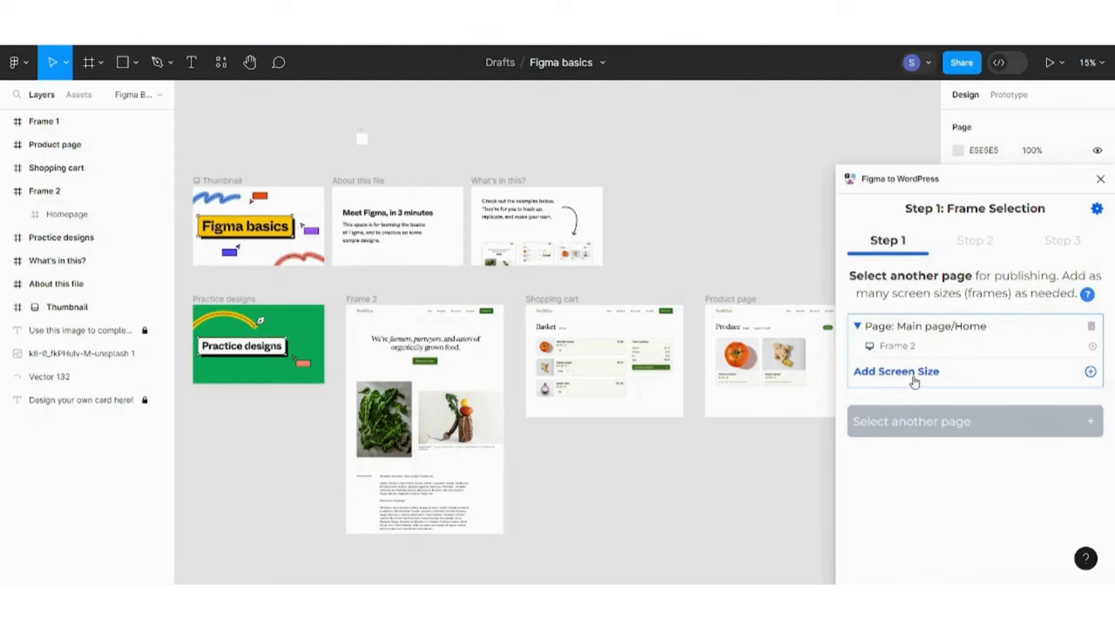
pyautogui.moveTo(1092, 378)
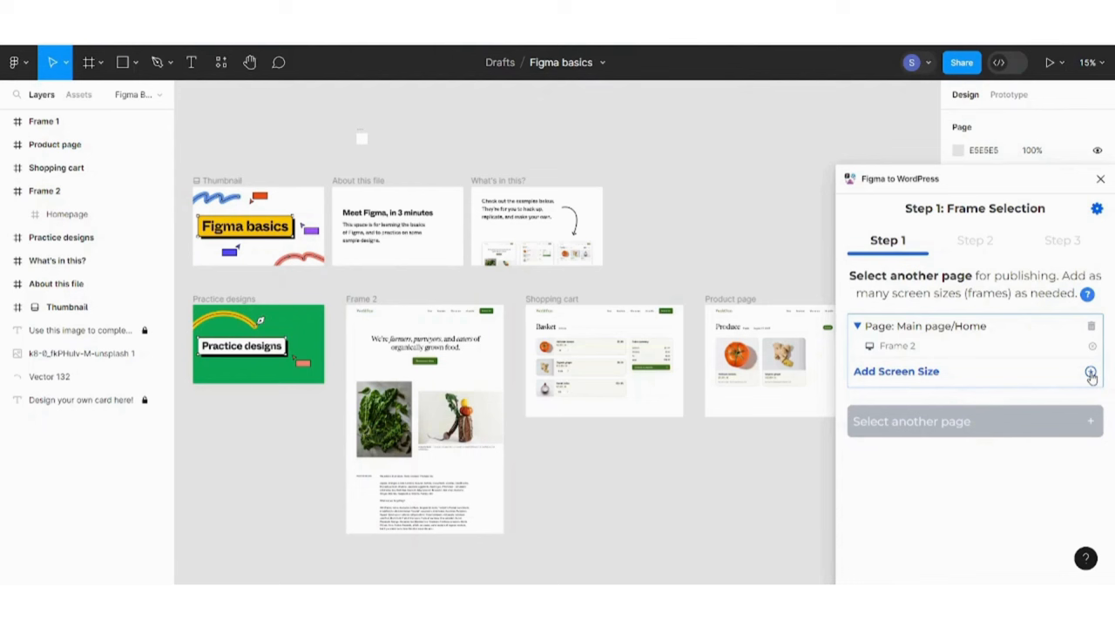
pyautogui.click(1090, 371)
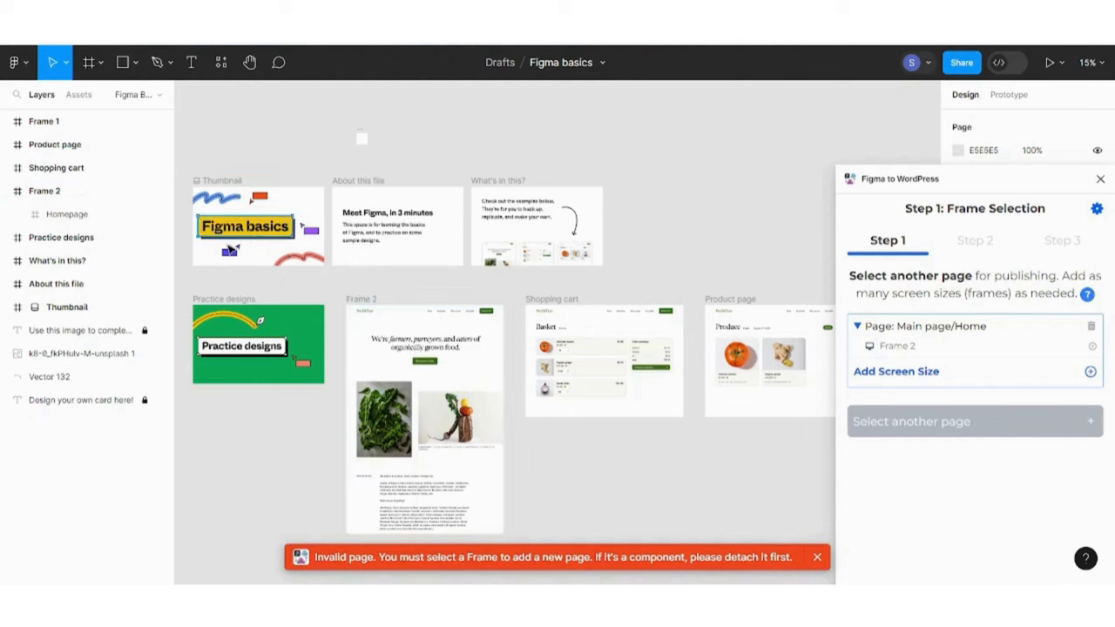
# - Add the Product page frame as a second, Normal page beside Home
pyautogui.click(815, 558)
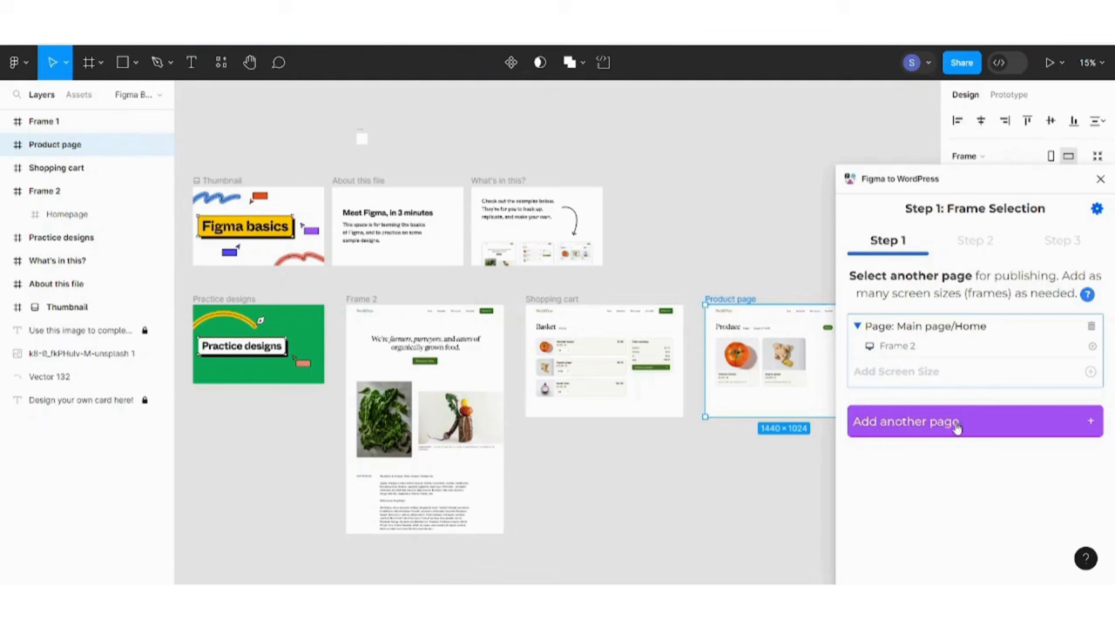
pyautogui.click(906, 422)
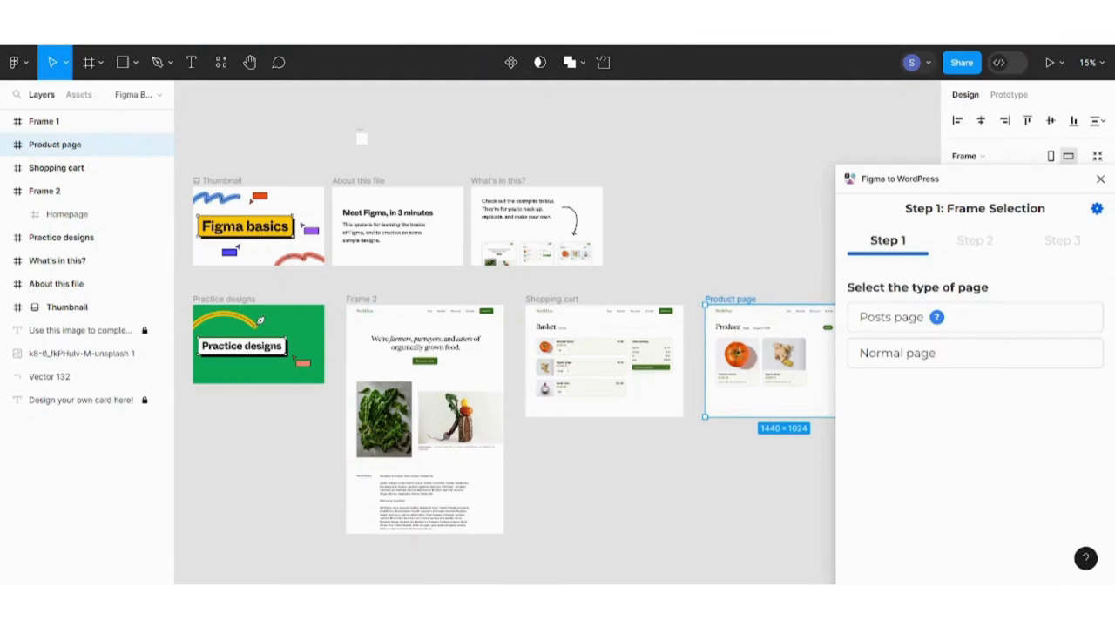
pyautogui.moveTo(892, 317)
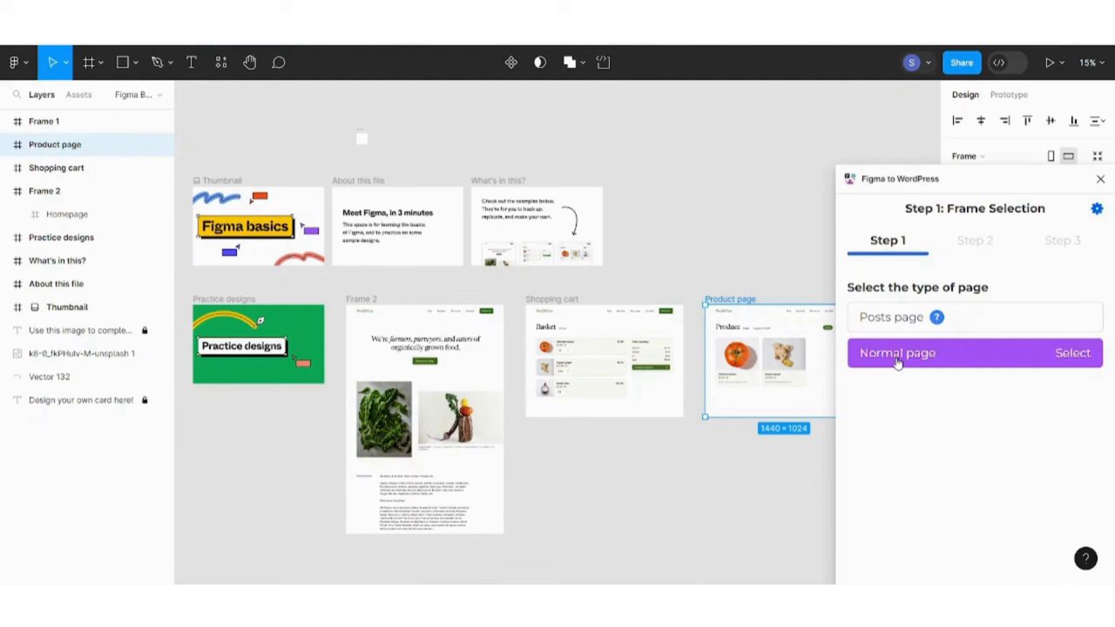
pyautogui.click(1074, 352)
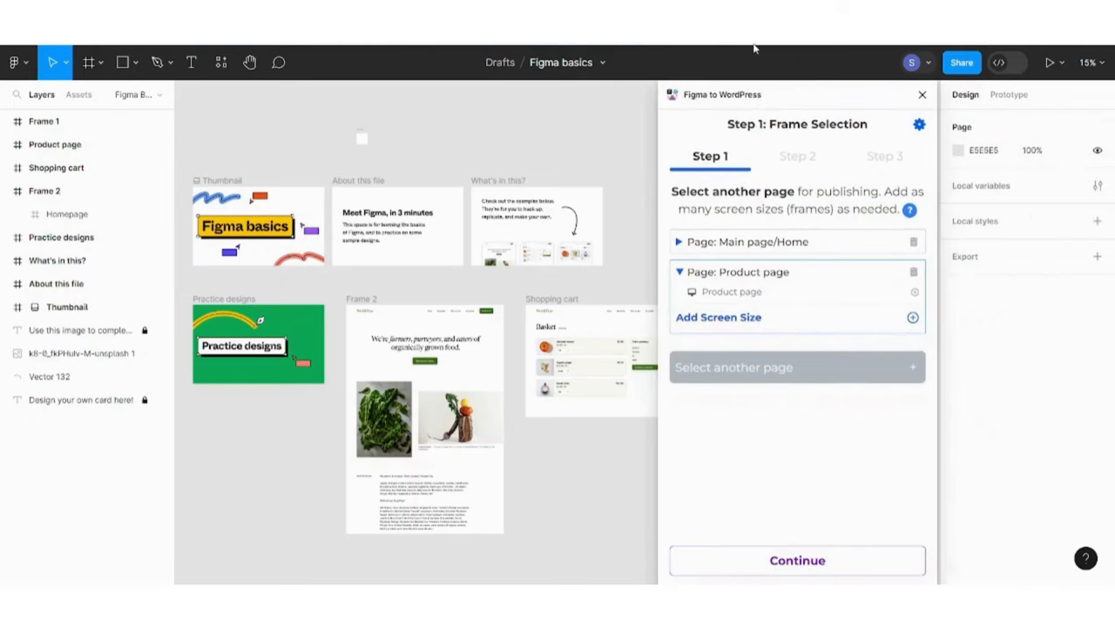
pyautogui.moveTo(780, 582)
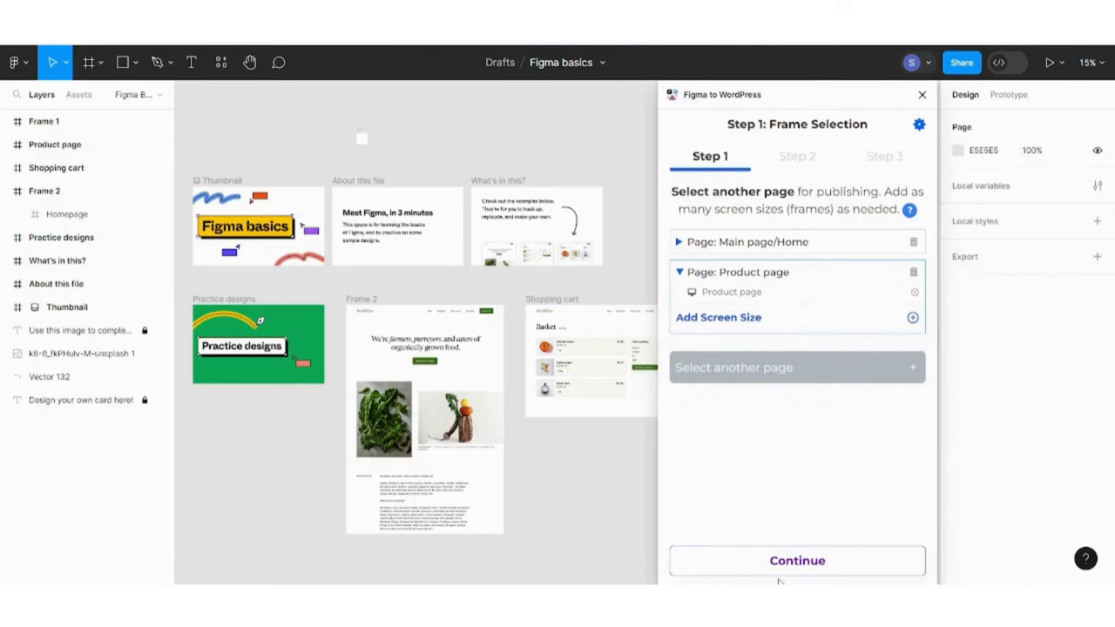
# - Continue from frame selection to the Yotako AI Assistant offer
pyautogui.click(796, 561)
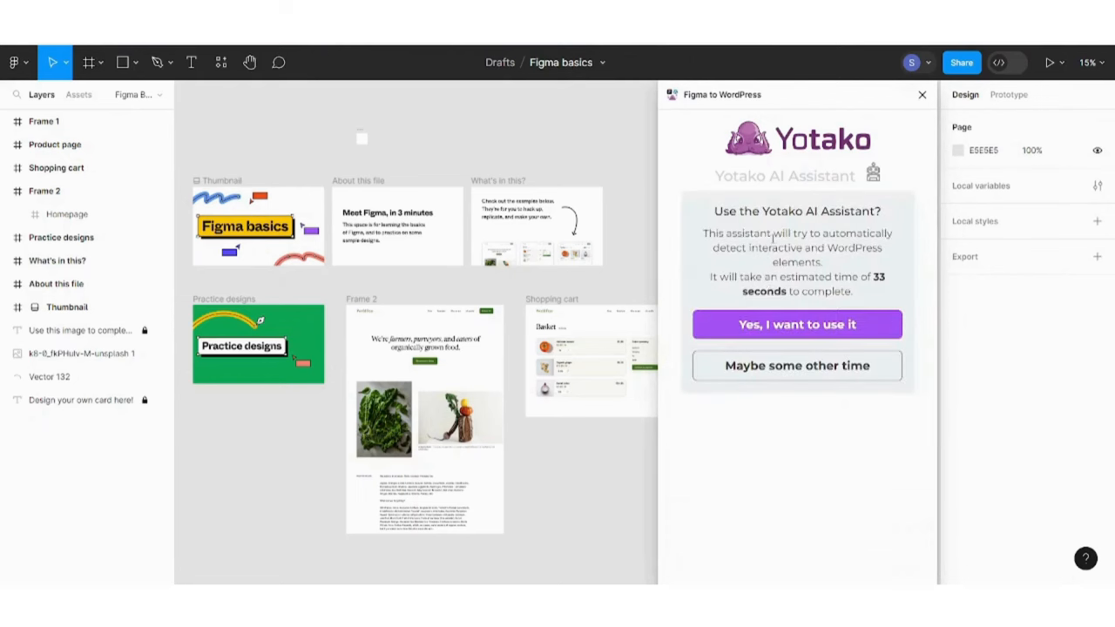
pyautogui.moveTo(798, 228)
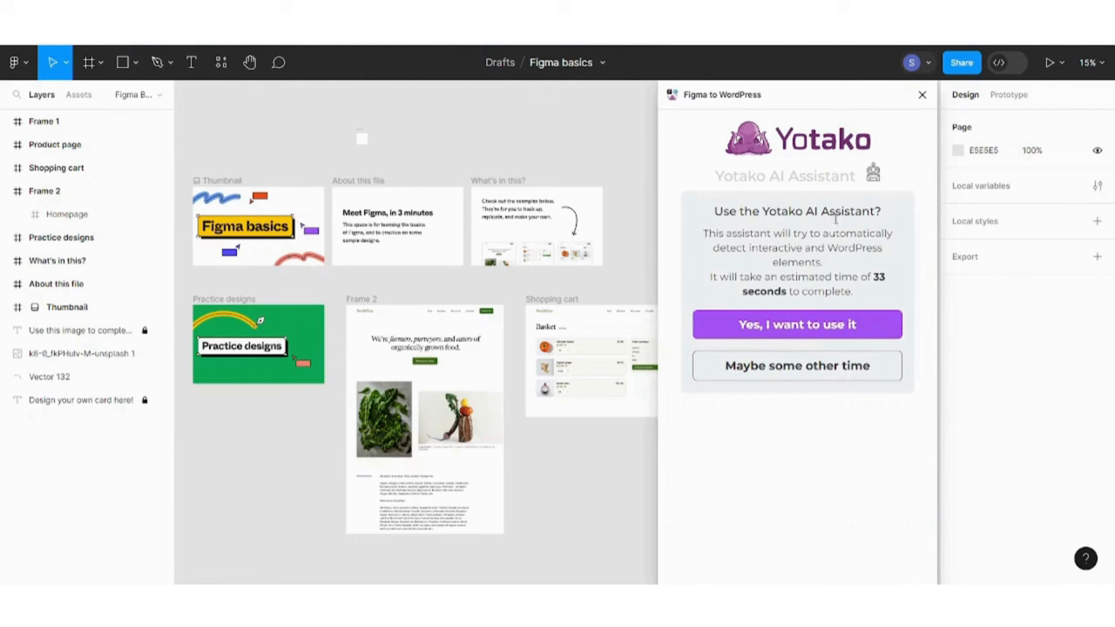
# - Decline the AI assistant, choose Desktop viewport, and try the Header and Forms element buttons without marking any
pyautogui.click(796, 324)
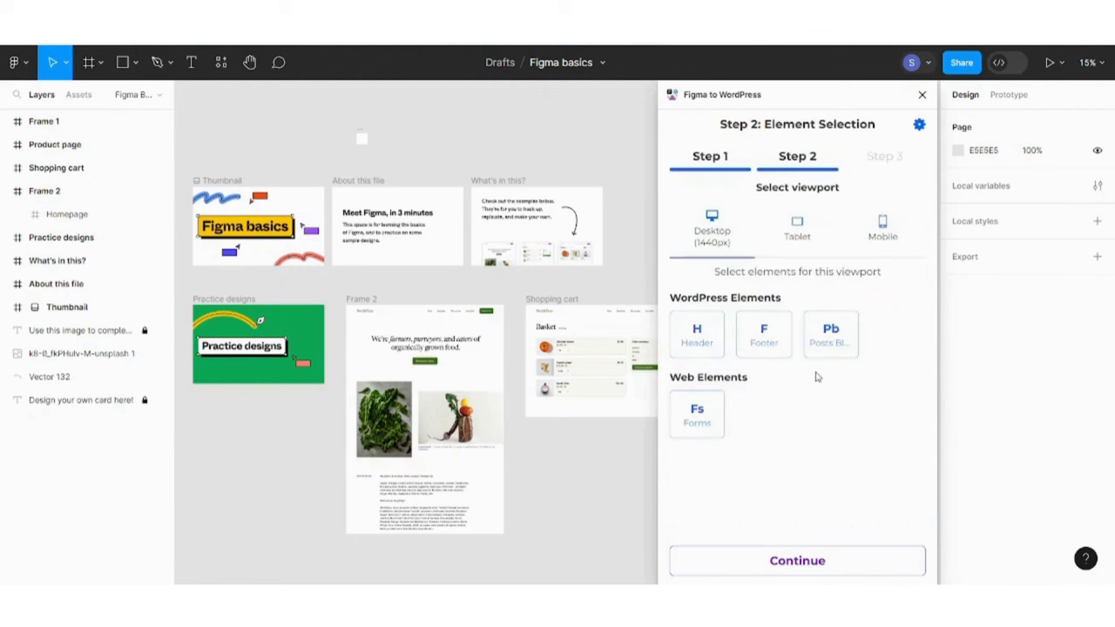
pyautogui.moveTo(711, 226)
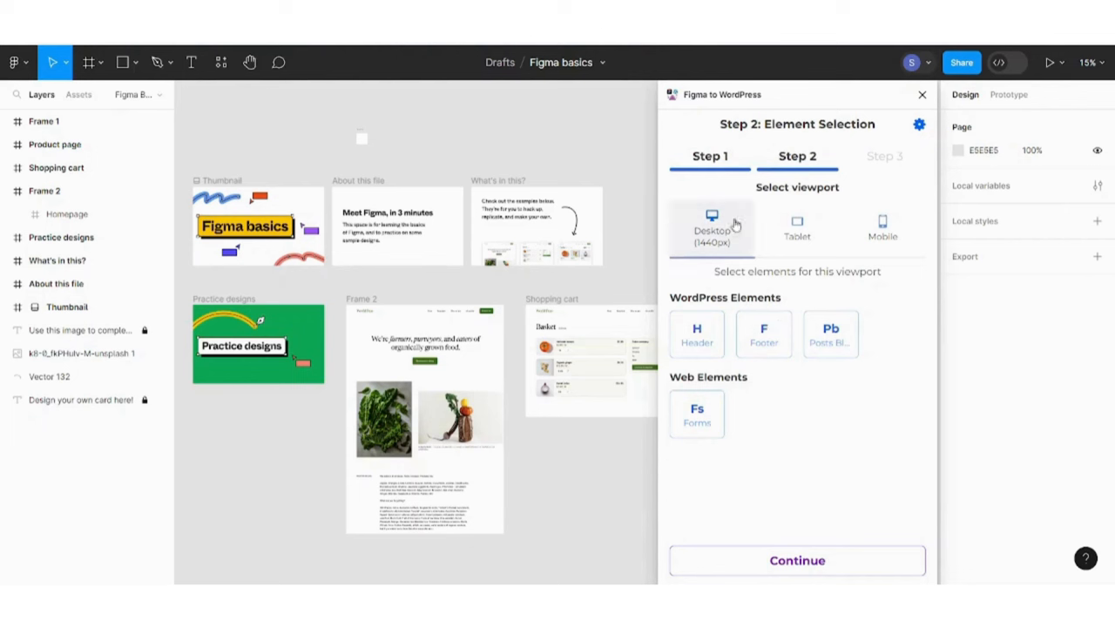
pyautogui.click(697, 334)
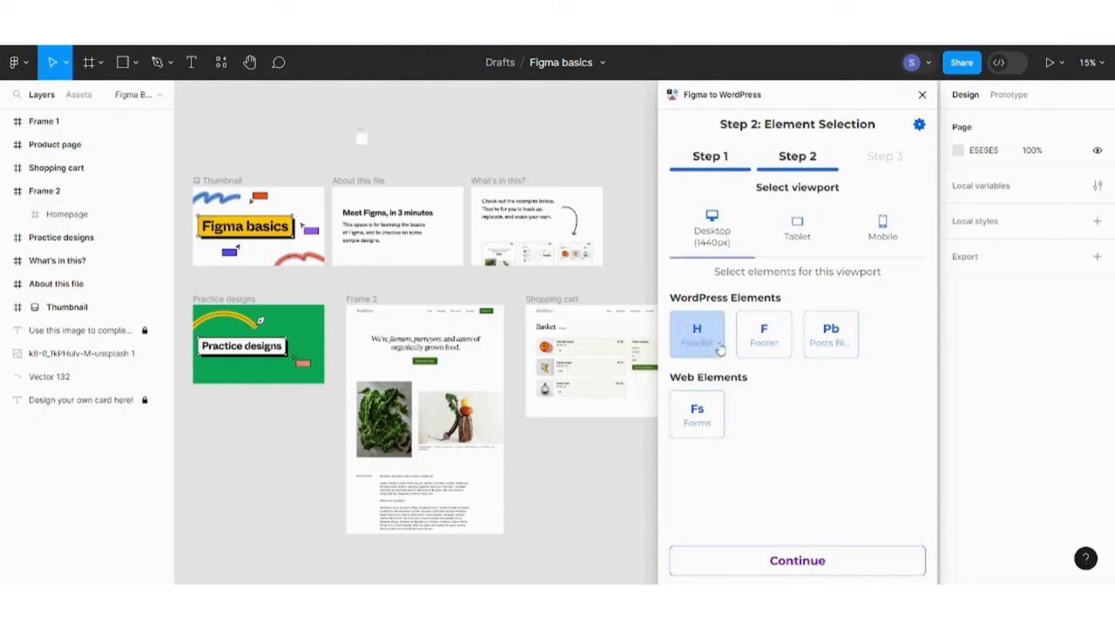
pyautogui.click(697, 335)
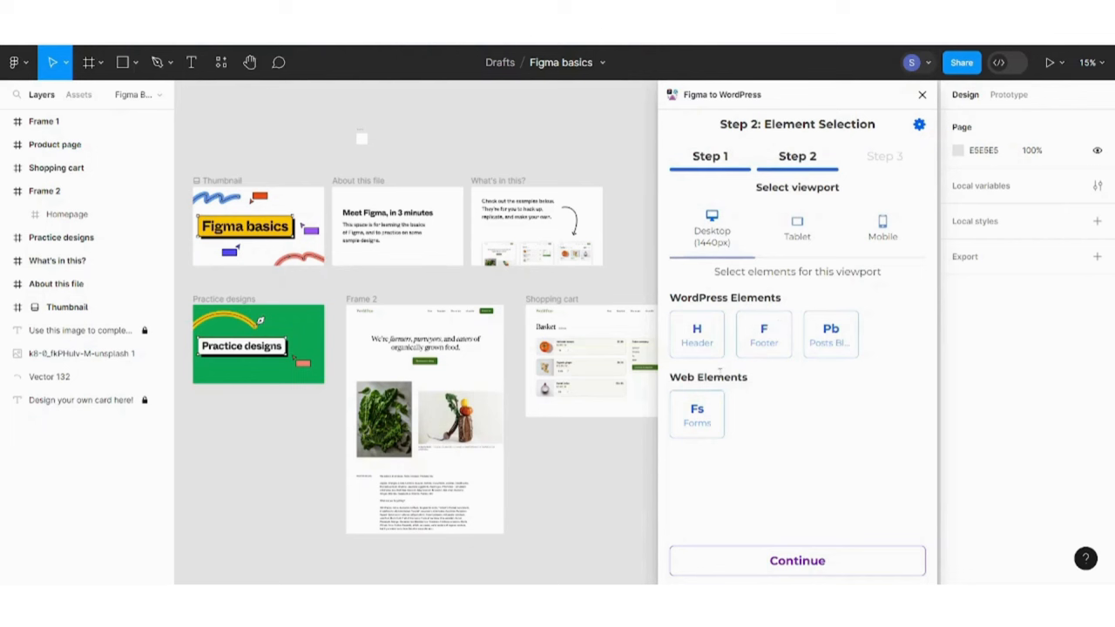
pyautogui.click(697, 415)
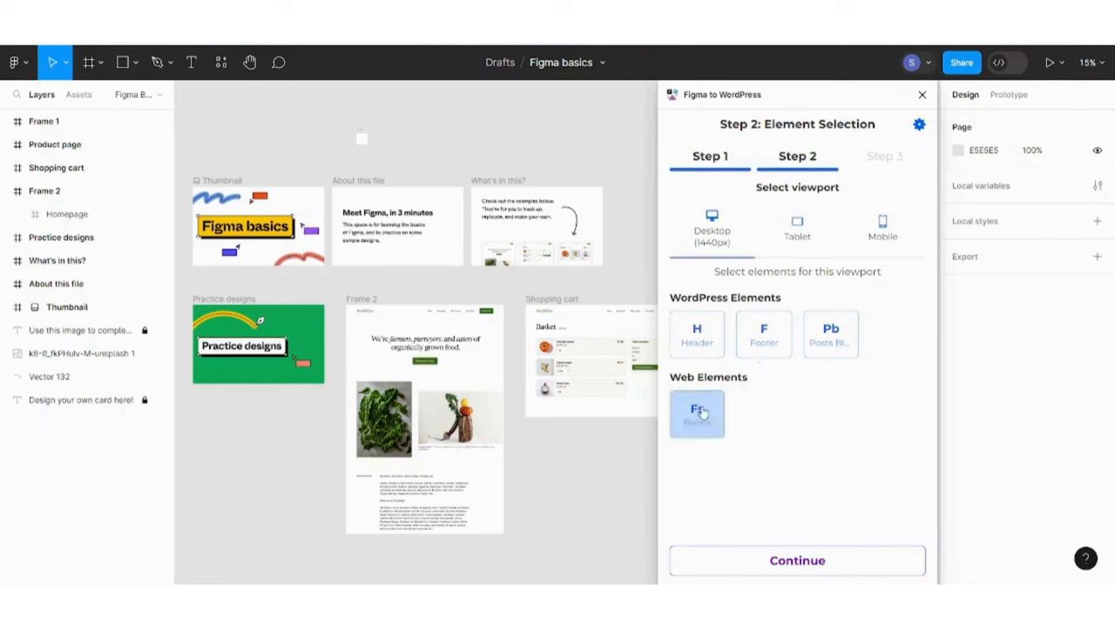
pyautogui.click(697, 414)
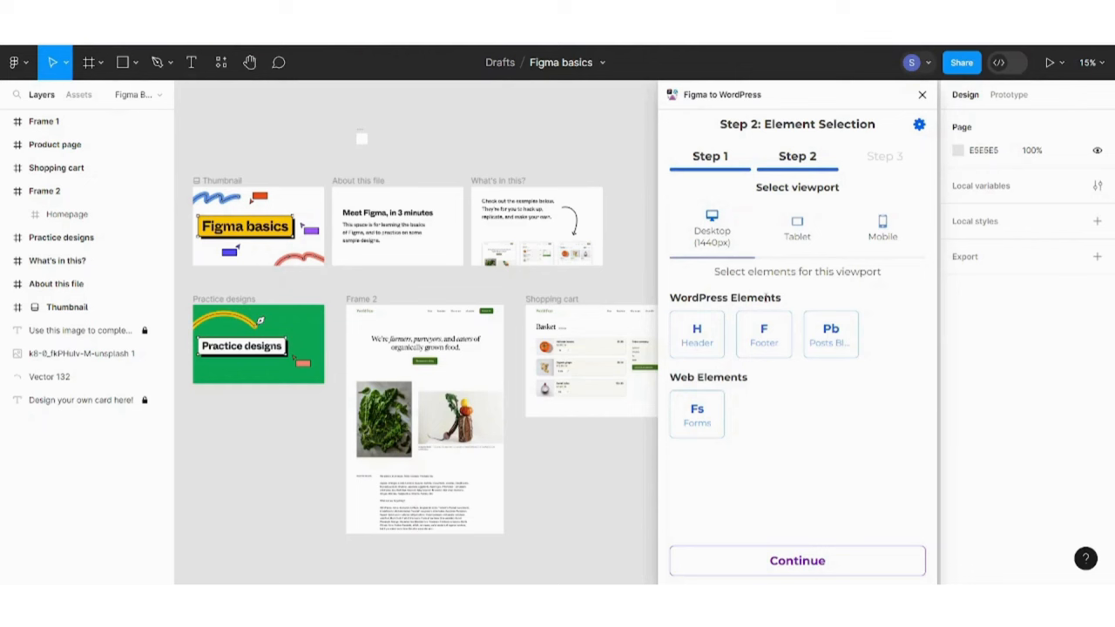
pyautogui.moveTo(459, 246)
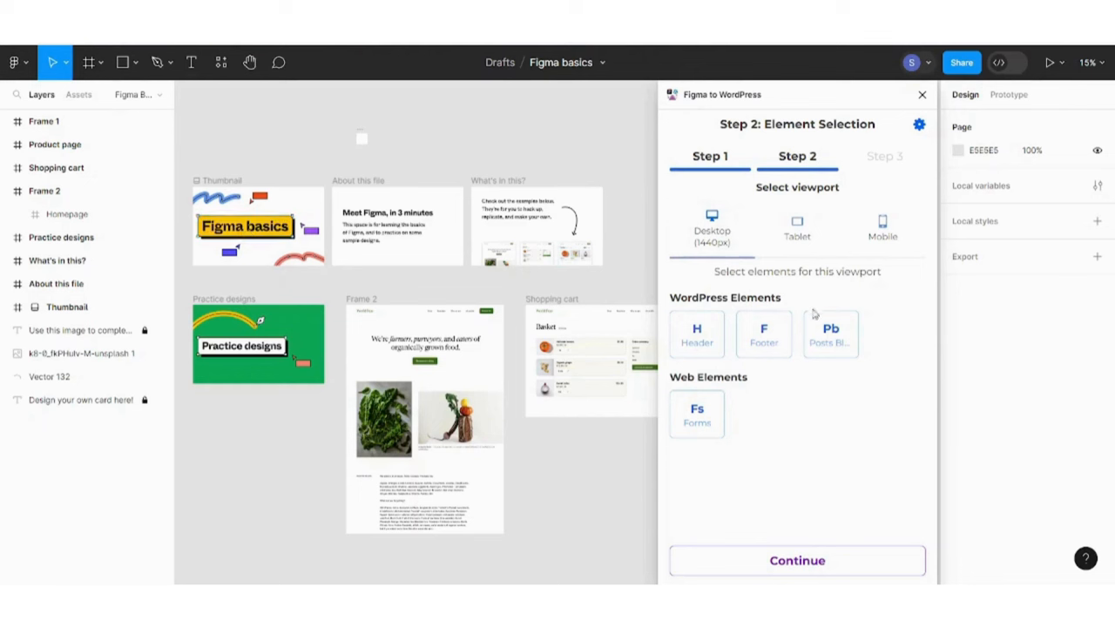
pyautogui.click(697, 334)
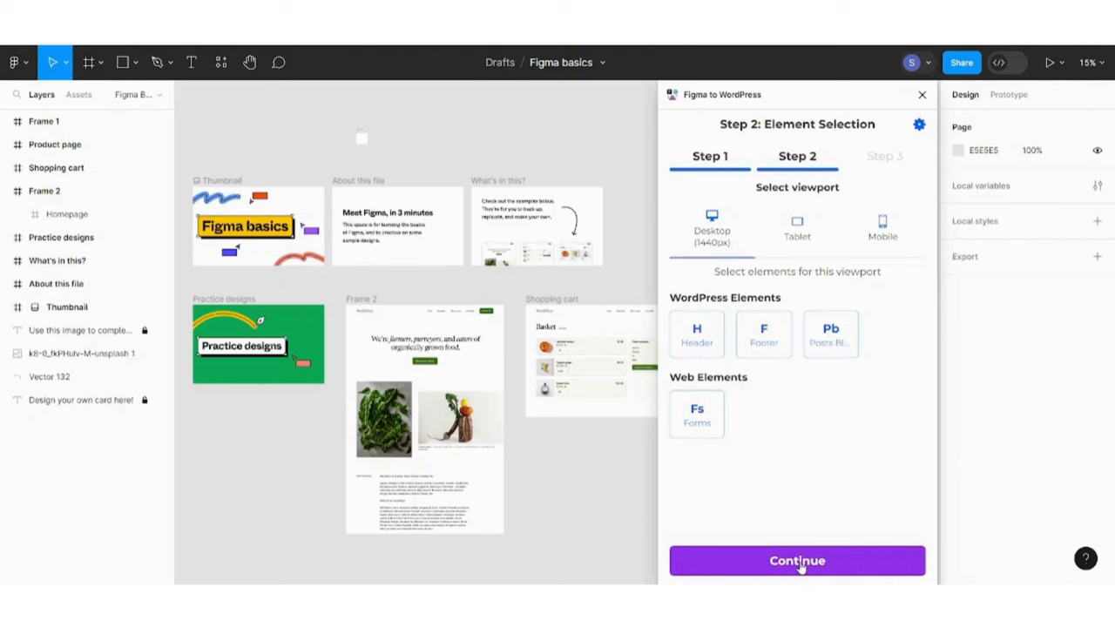
# - Continue from Step 2, raising the Missing WordPress Elements warning for header, menus and footer
pyautogui.click(796, 561)
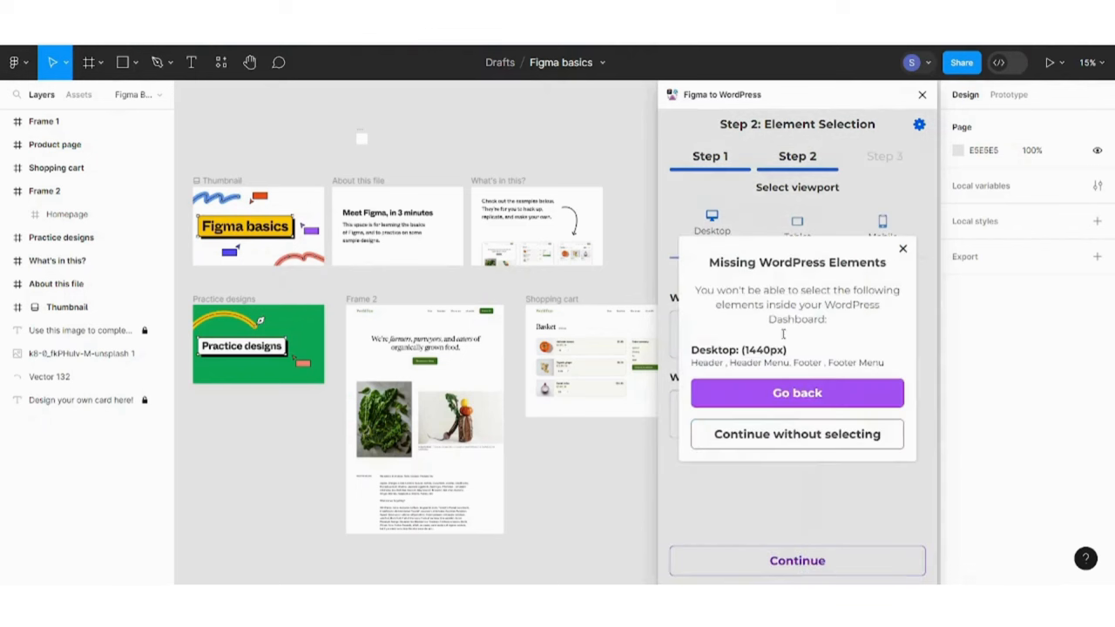
pyautogui.moveTo(776, 288)
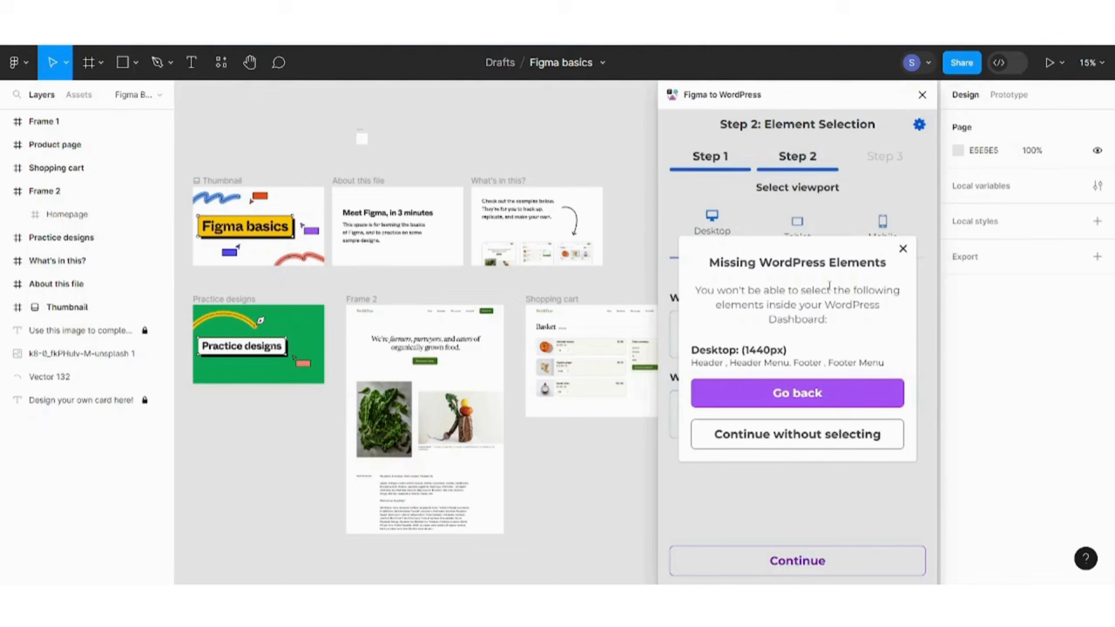
pyautogui.moveTo(667, 289)
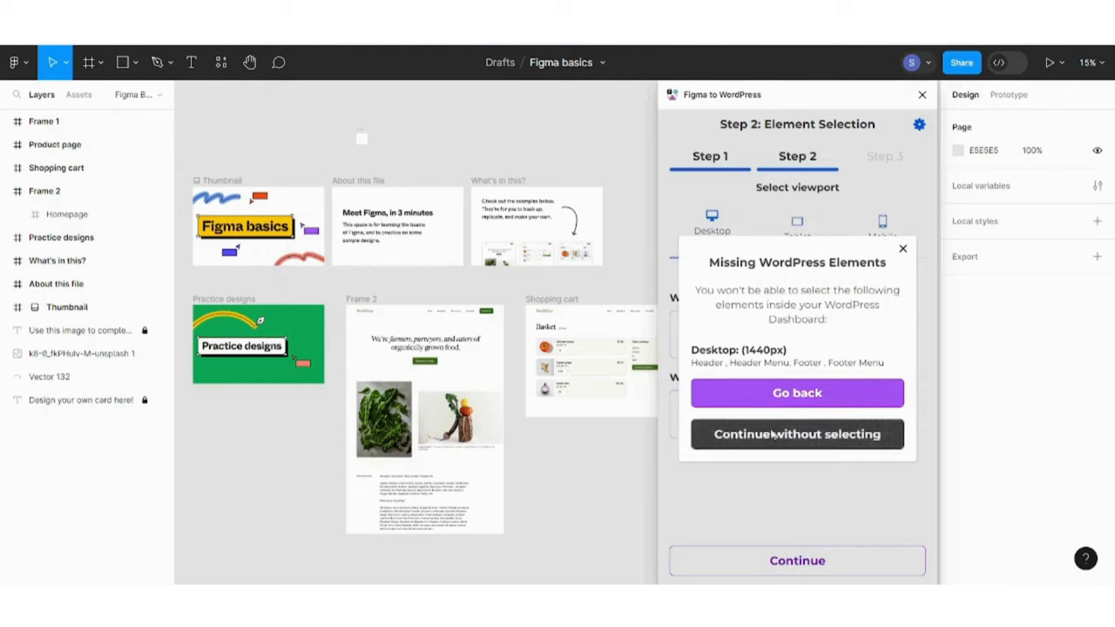
# - Continue without selecting elements and build the two-page site from the Step 3 summary
pyautogui.click(796, 434)
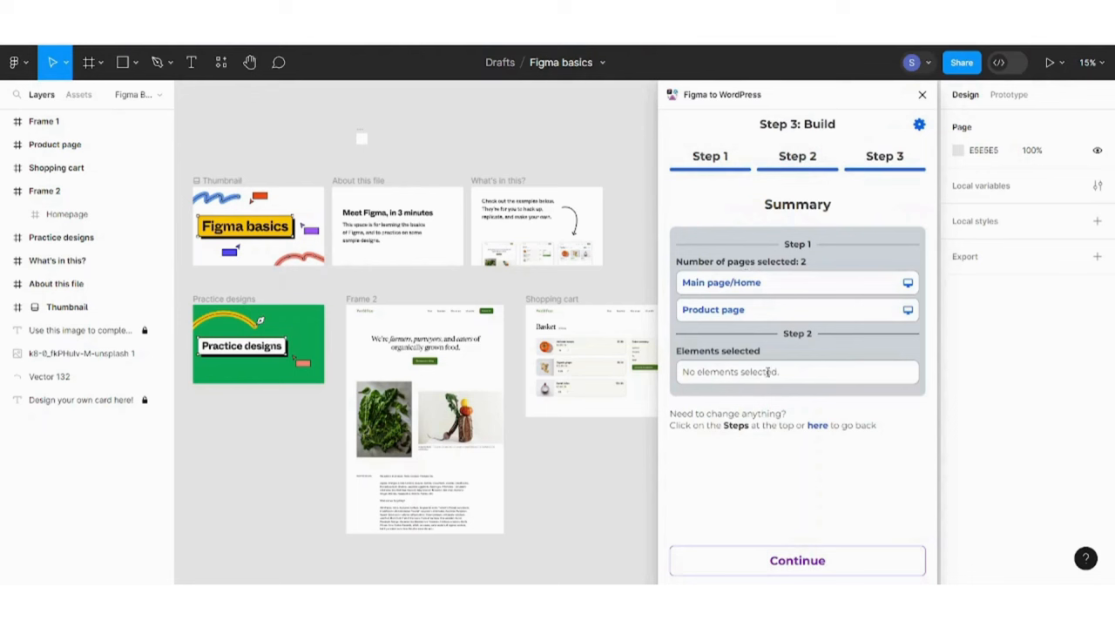
pyautogui.moveTo(777, 394)
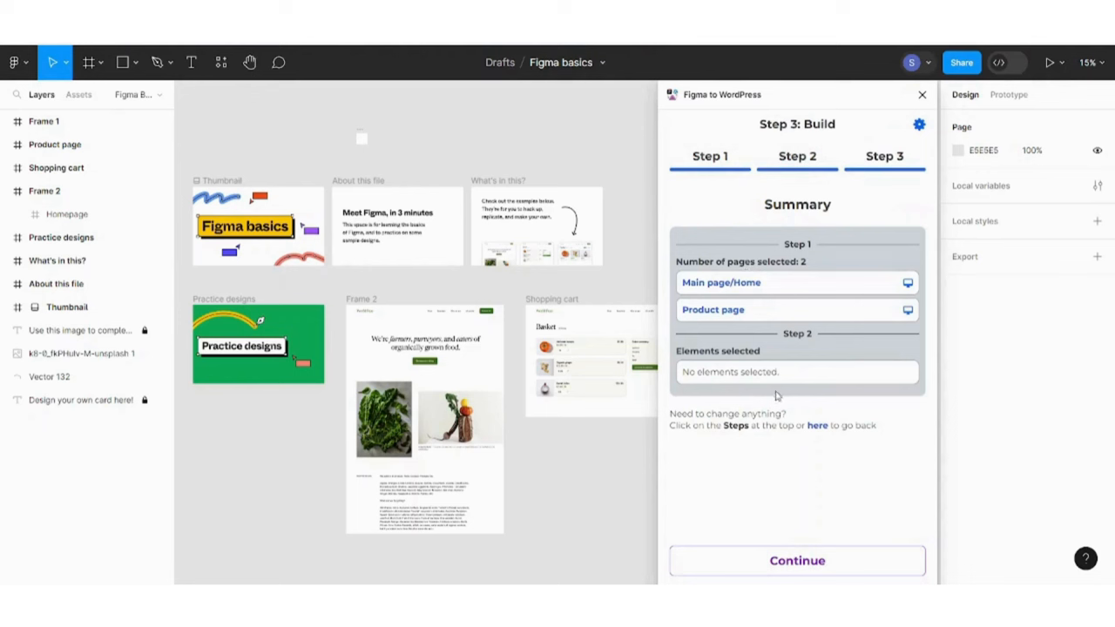
pyautogui.moveTo(756, 327)
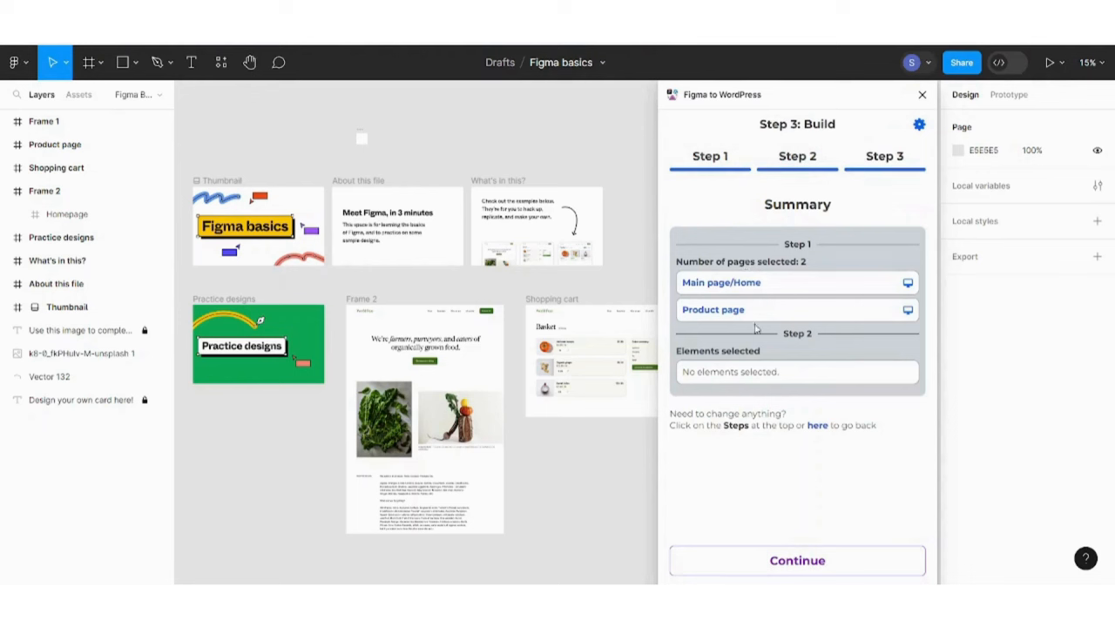
pyautogui.moveTo(718, 279)
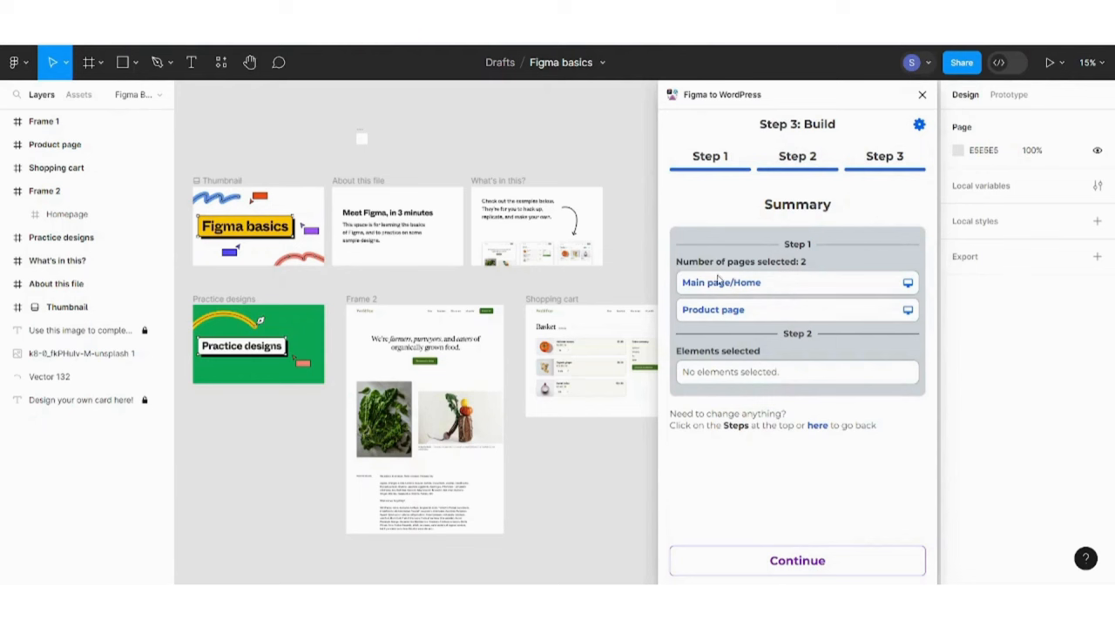
pyautogui.moveTo(724, 283)
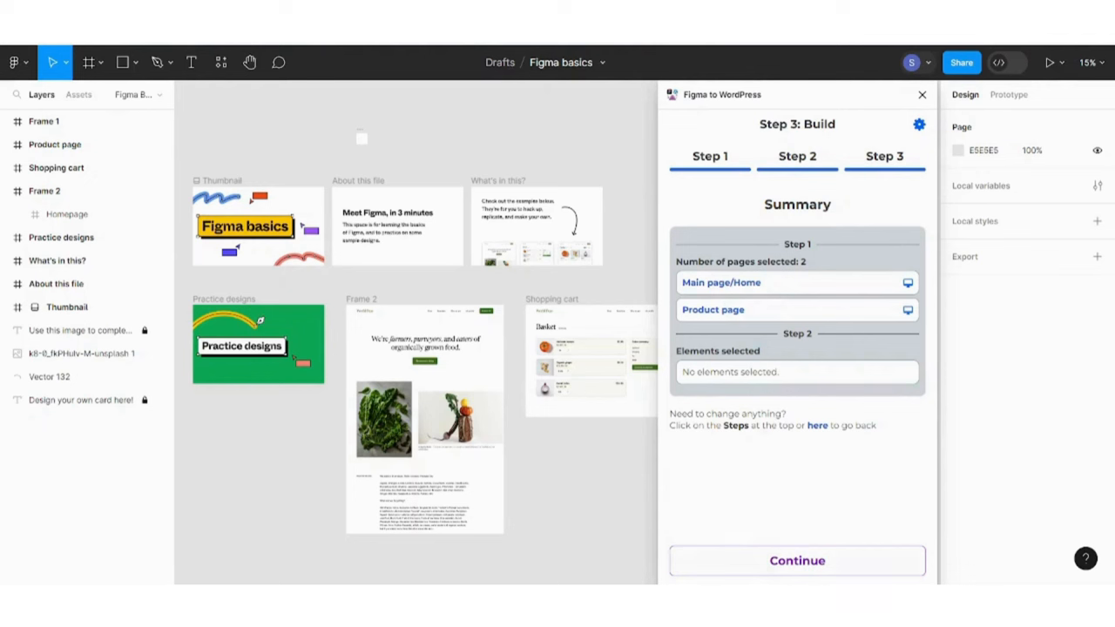
pyautogui.click(796, 561)
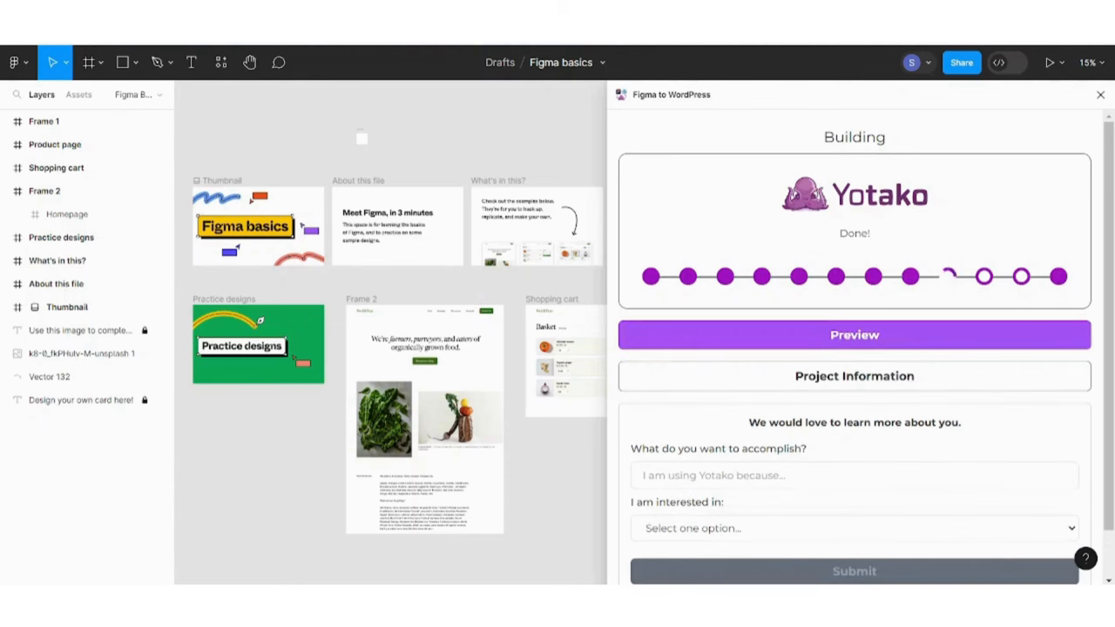
pyautogui.moveTo(789, 218)
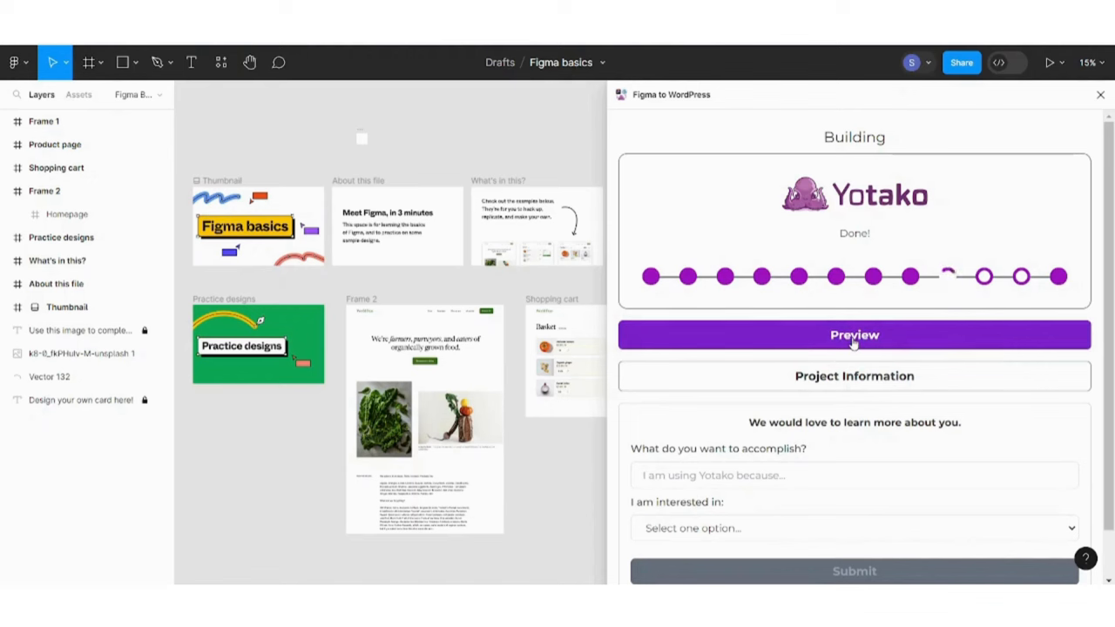
# - Launch the live preview of the built WordPress site from the plugin panel
pyautogui.click(854, 335)
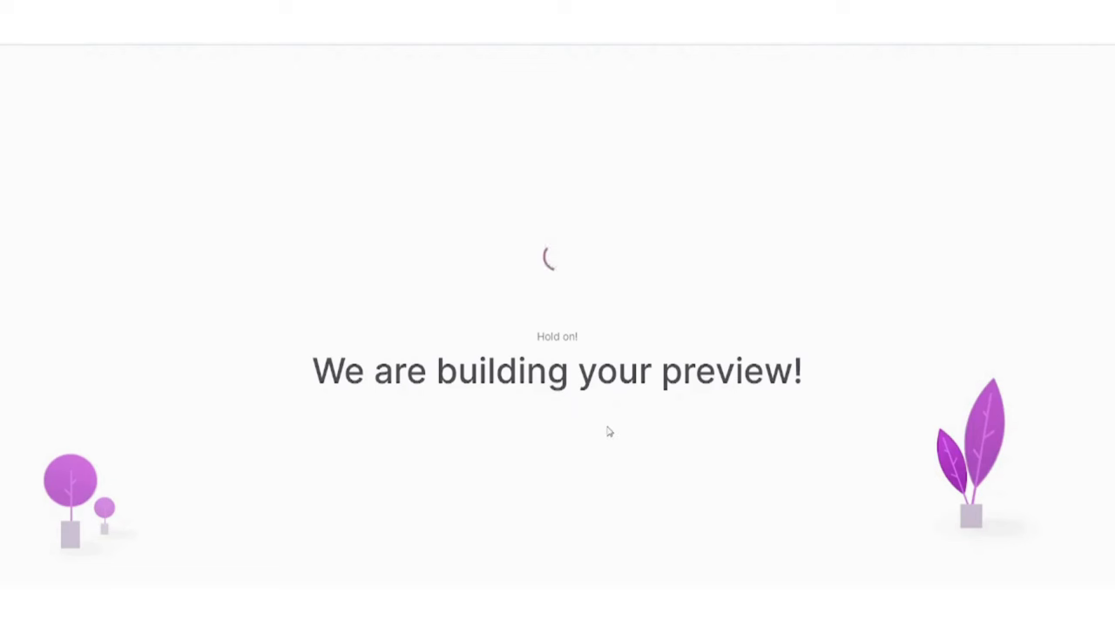
pyautogui.moveTo(495, 329)
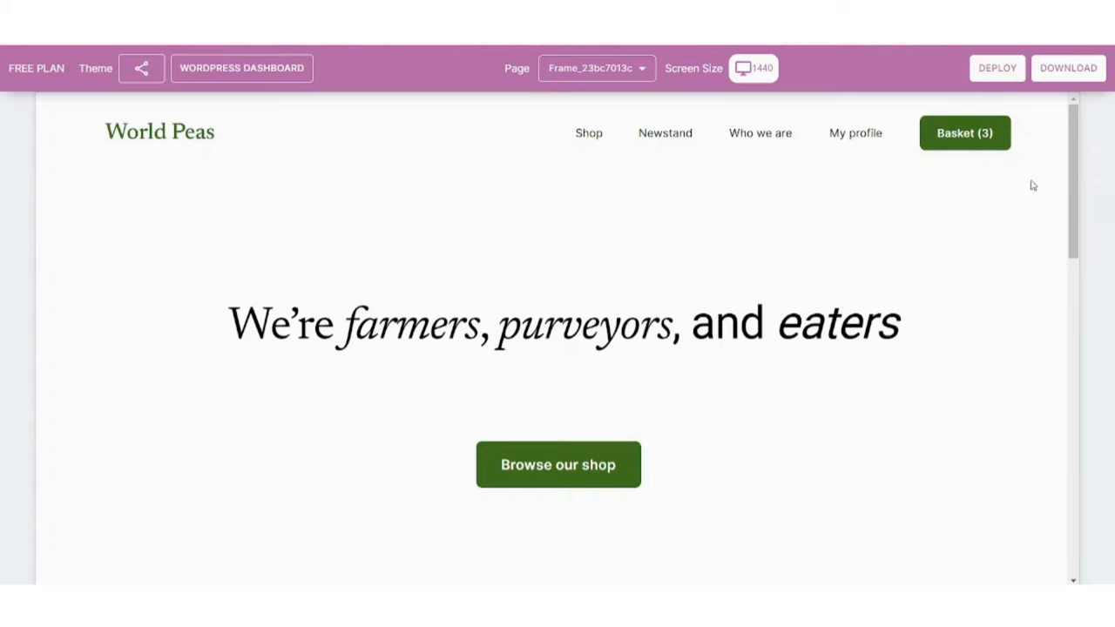
# - Scroll through the World Peas home page preview down to the bottom and back up
pyautogui.scroll(-3)
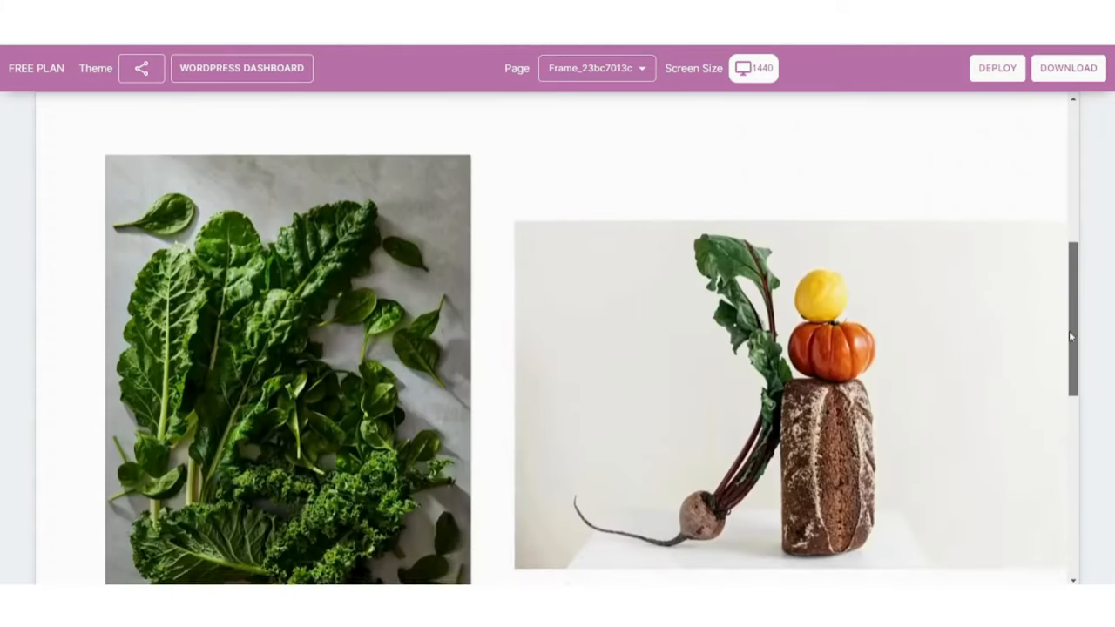
pyautogui.scroll(-3)
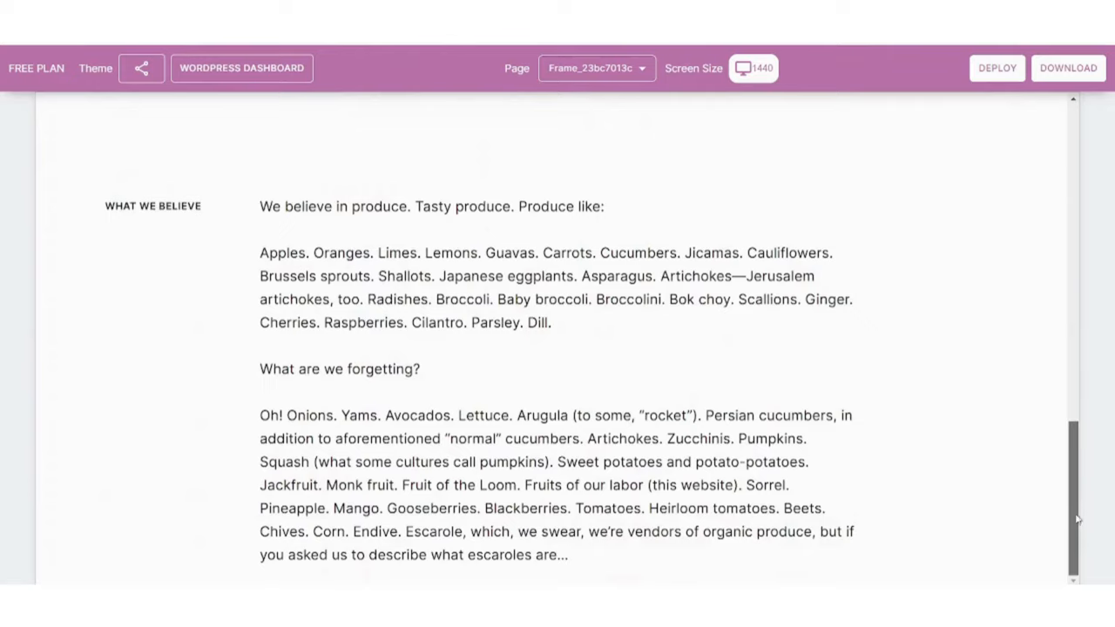
pyautogui.scroll(3)
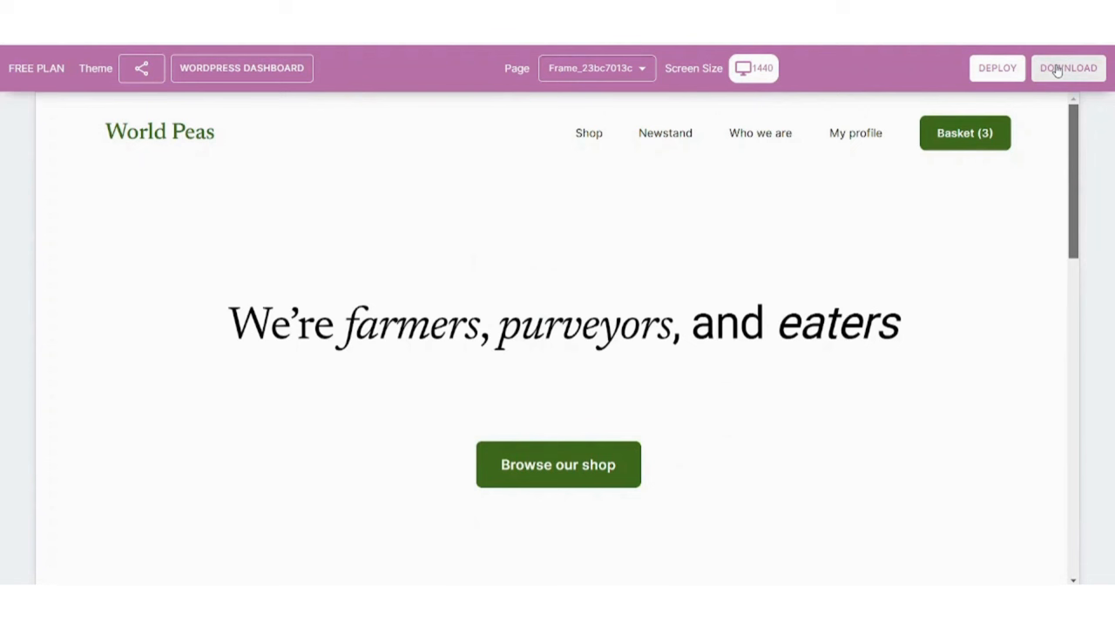
# - Start the theme download and dismiss the Black Friday sale pop-up to reveal the pricing plans
pyautogui.click(1067, 68)
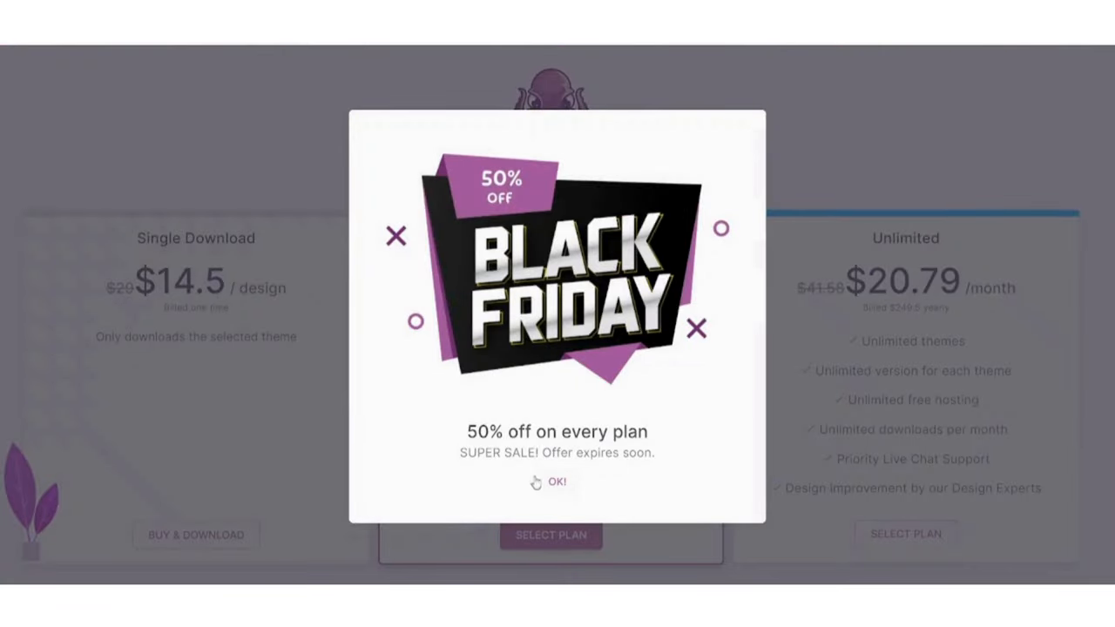
pyautogui.click(550, 480)
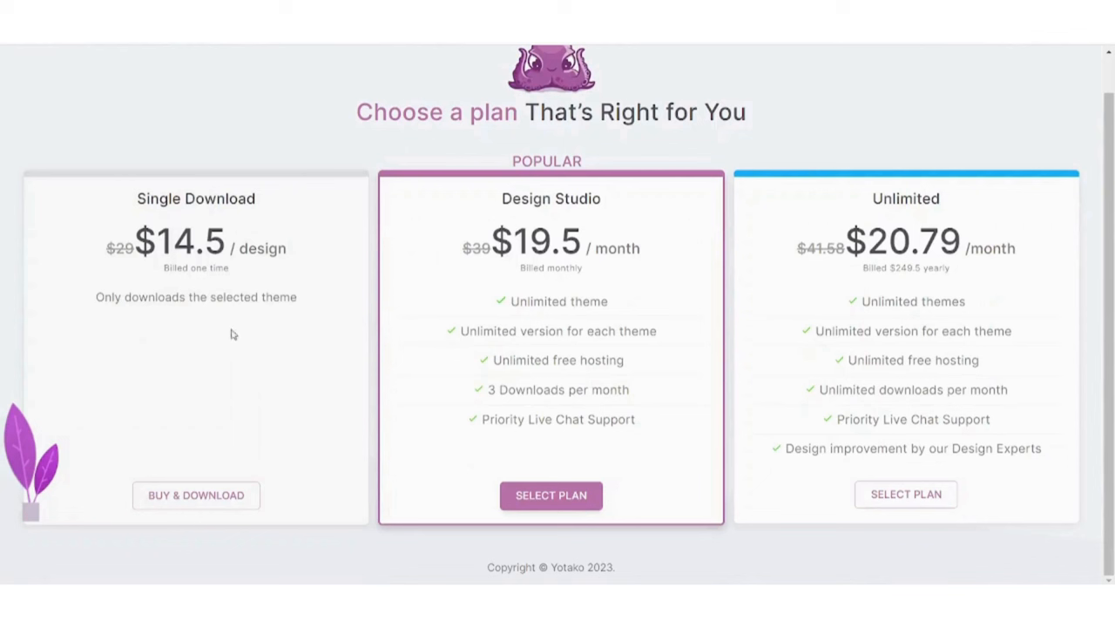
pyautogui.moveTo(819, 357)
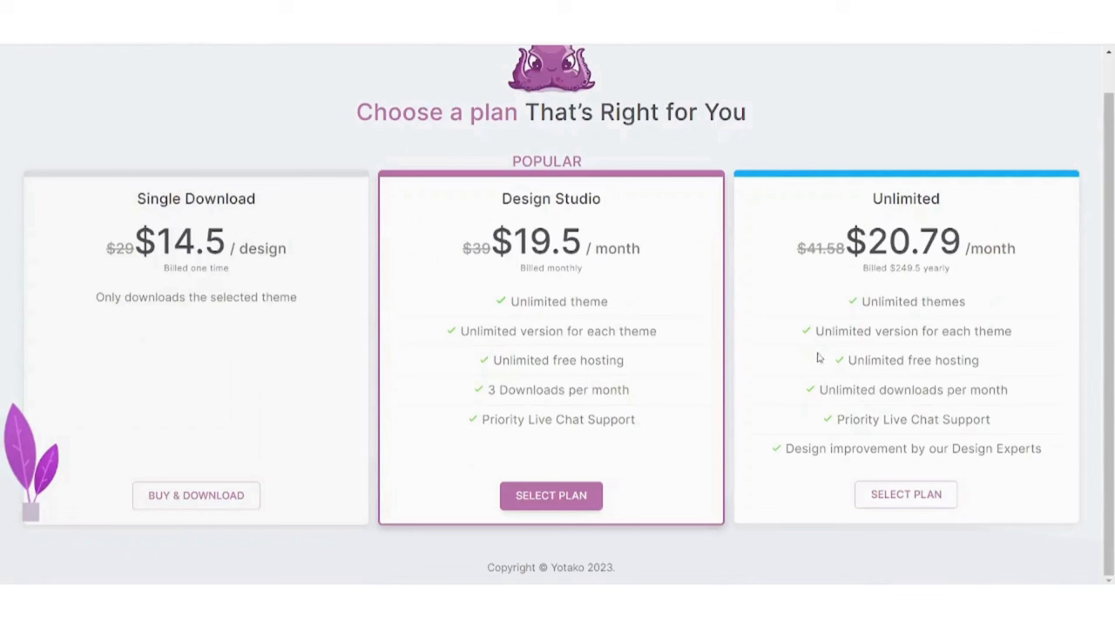
pyautogui.moveTo(735, 326)
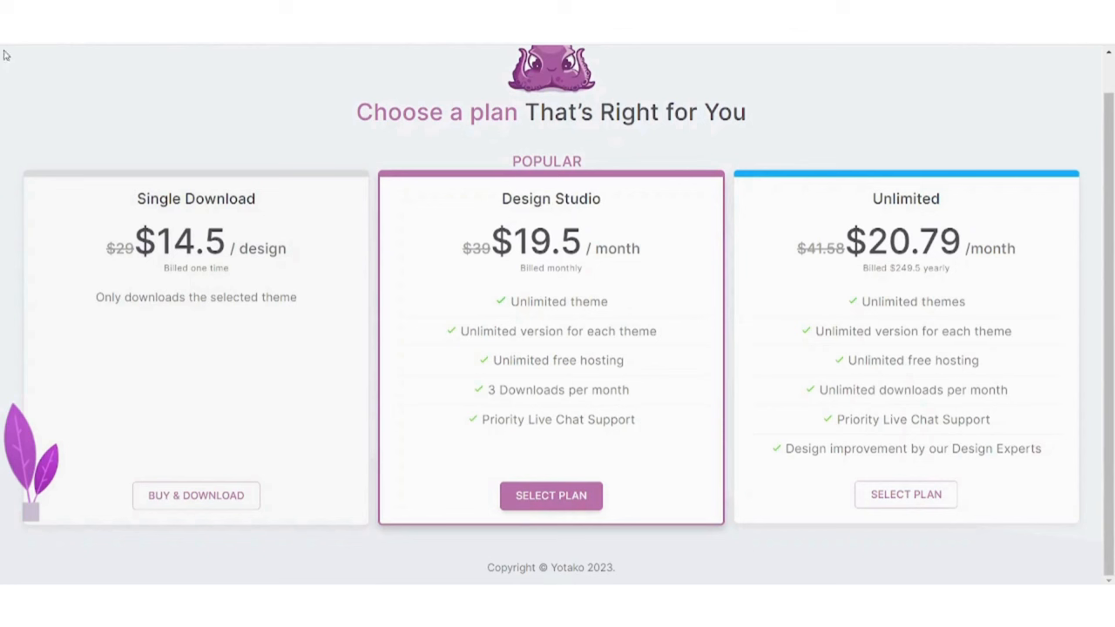
pyautogui.moveTo(59, 99)
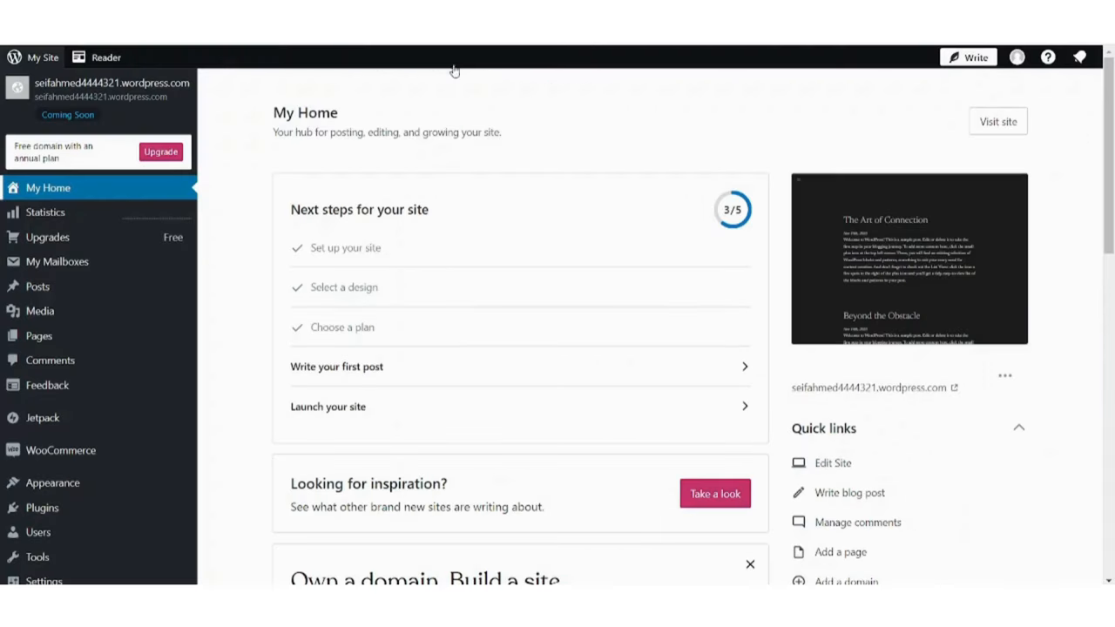
pyautogui.moveTo(271, 90)
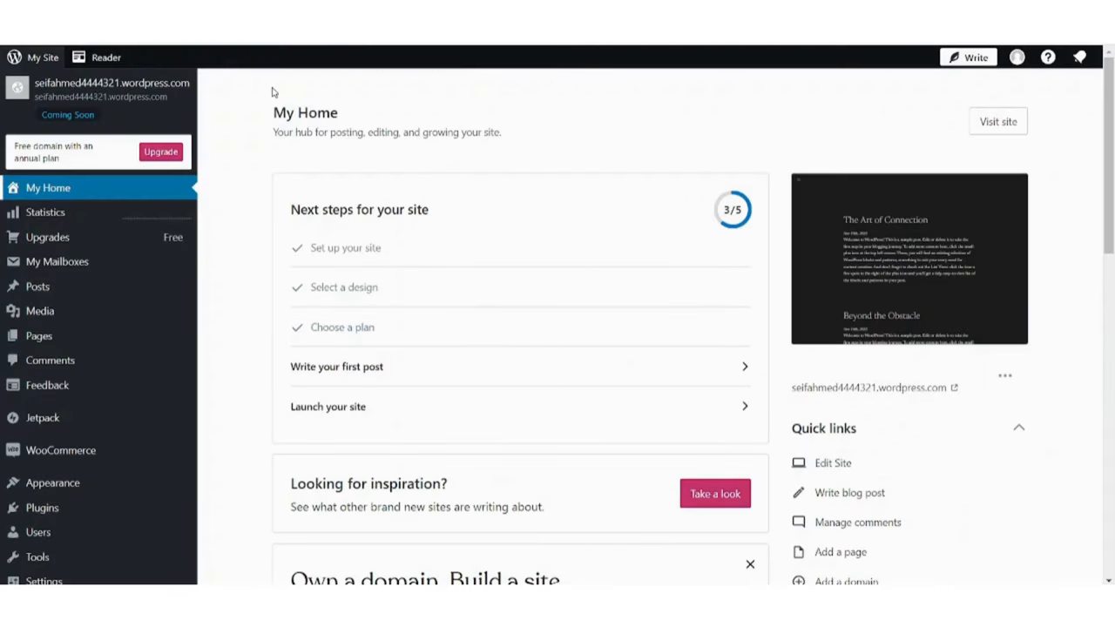
pyautogui.moveTo(213, 425)
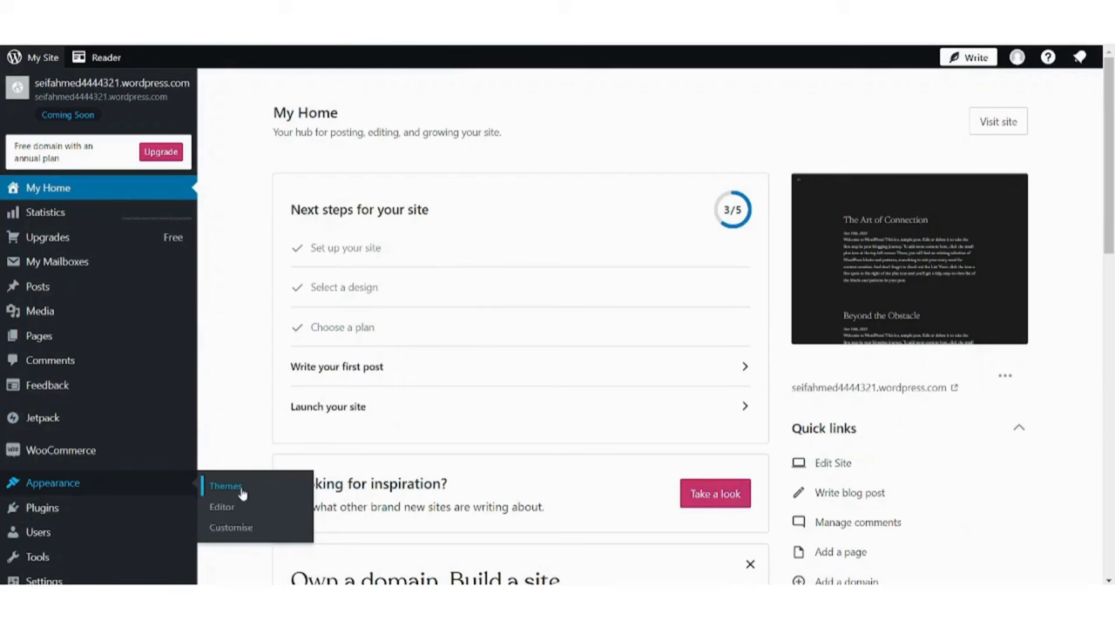
# - Go to the site's Themes page under Appearance and look through the recommended themes
pyautogui.click(226, 486)
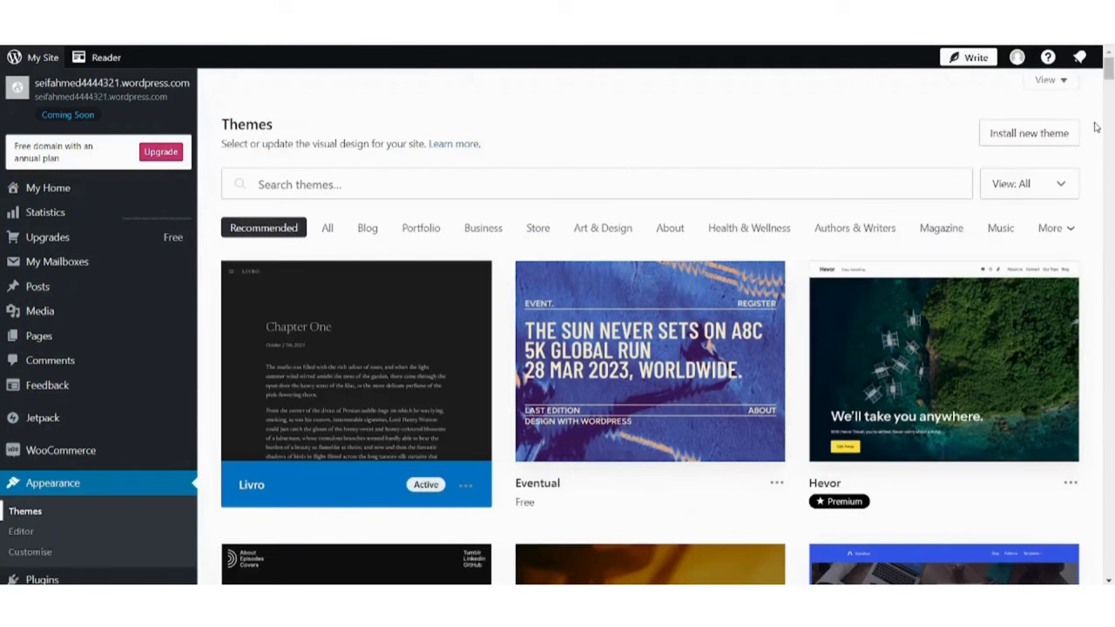
pyautogui.scroll(-3)
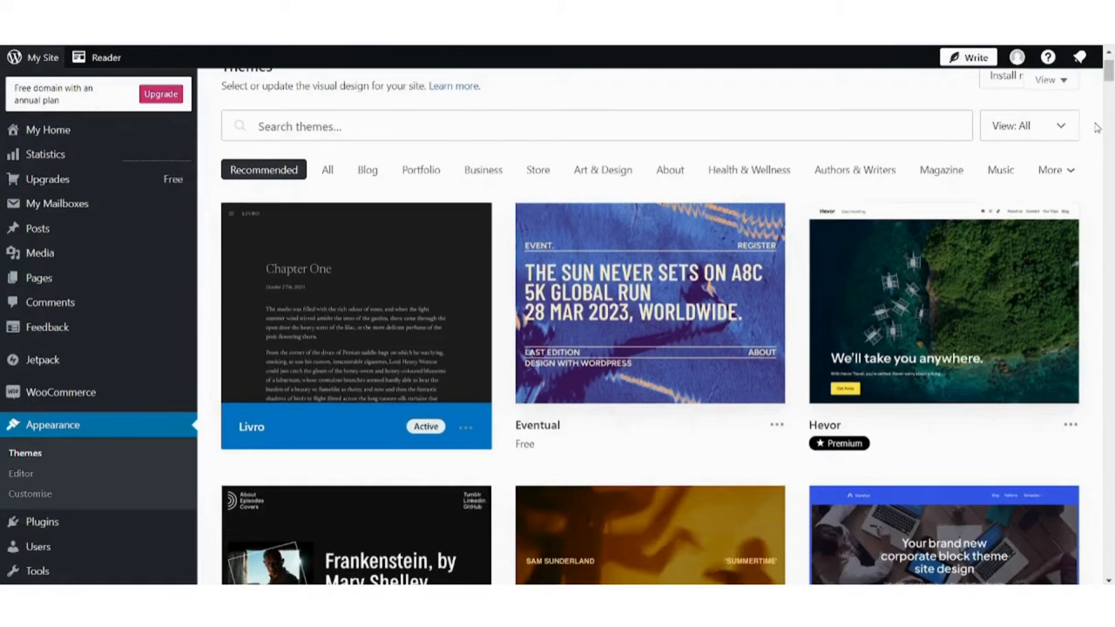
pyautogui.scroll(-3)
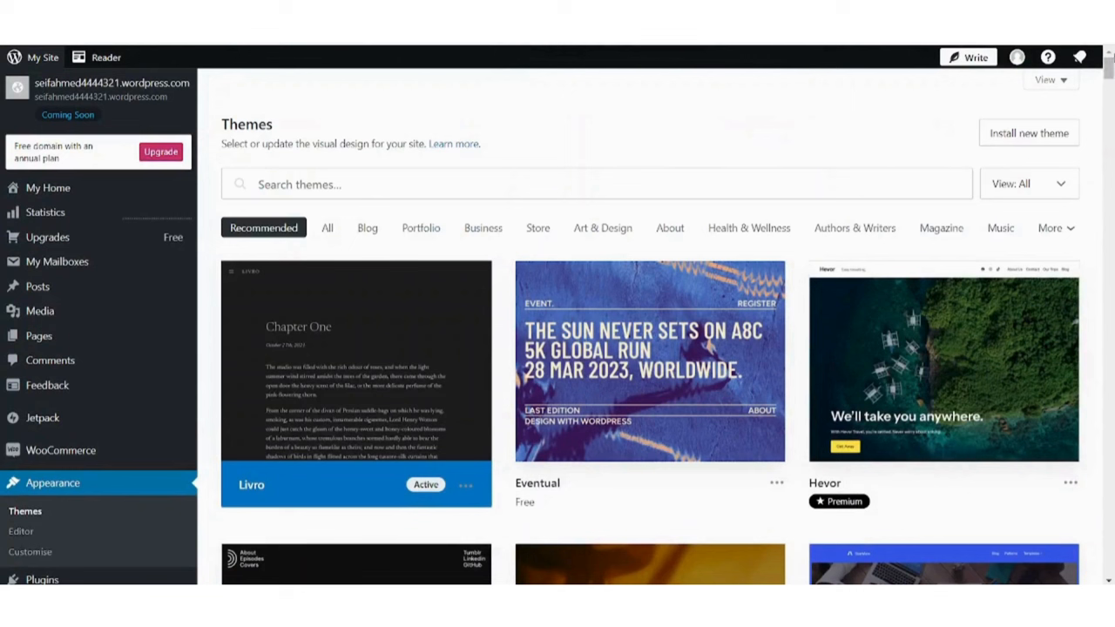
pyautogui.moveTo(812, 129)
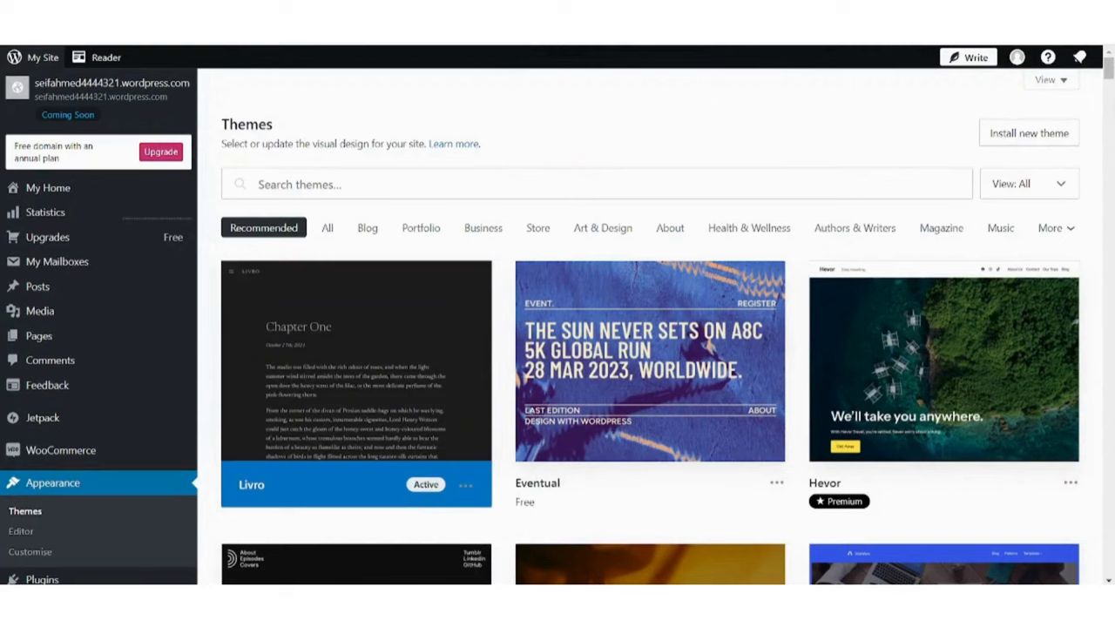
pyautogui.moveTo(906, 159)
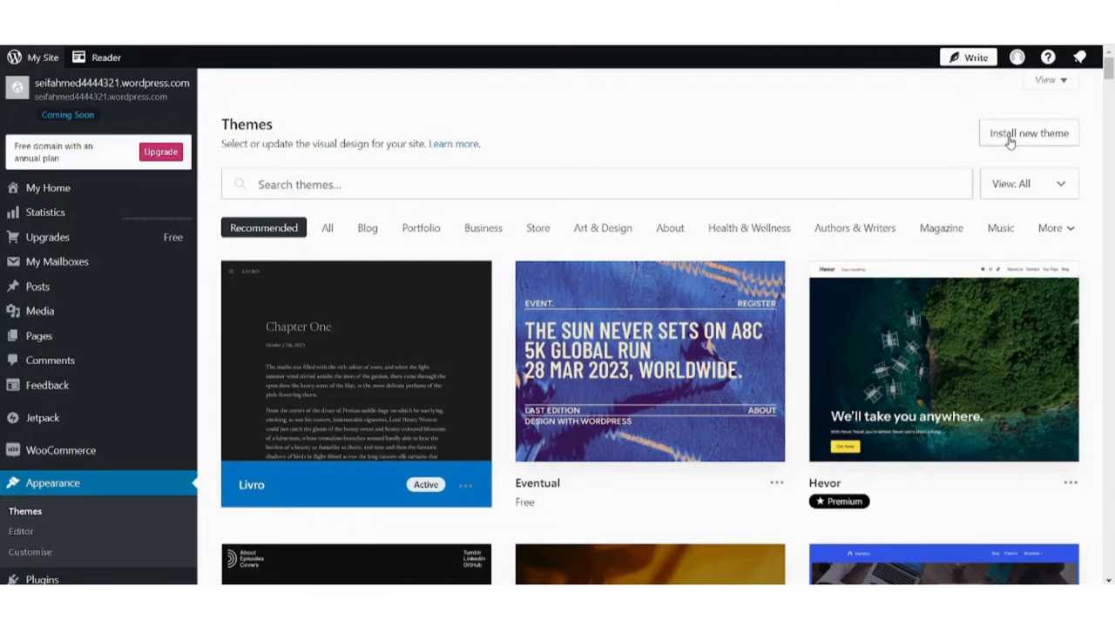
# - Begin installing a new theme from file, reaching the theme upload screen
pyautogui.click(1028, 132)
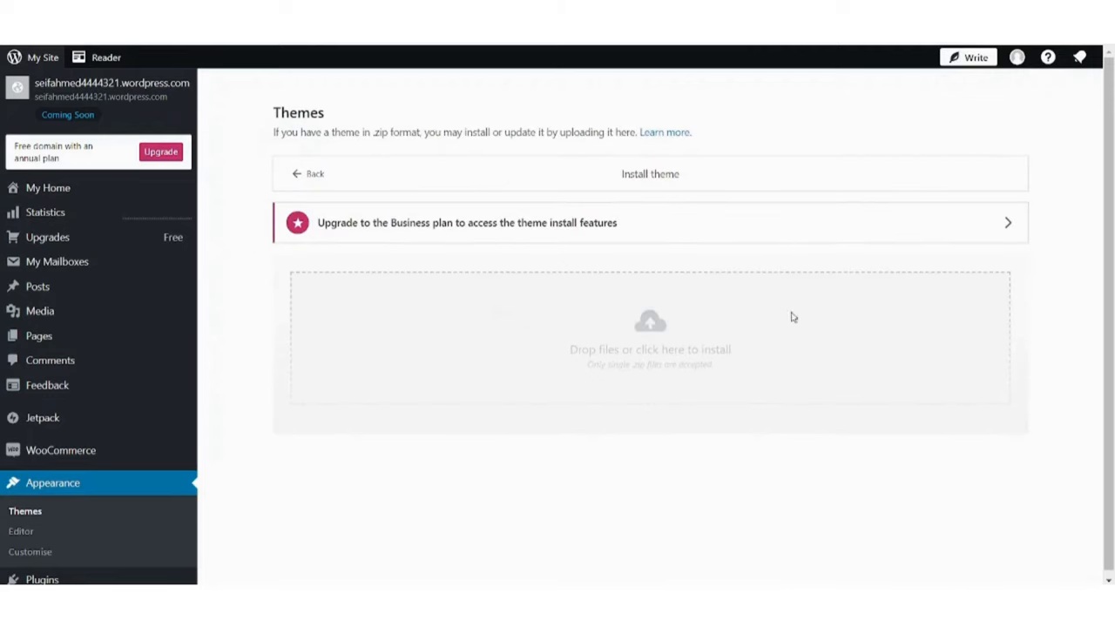
pyautogui.moveTo(710, 357)
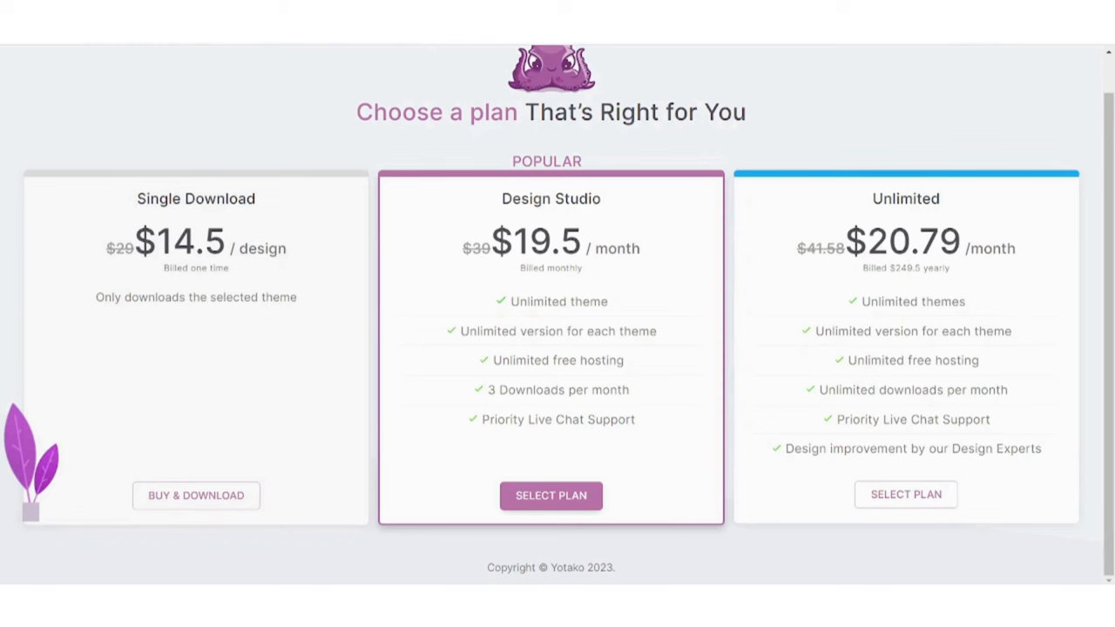
pyautogui.moveTo(299, 134)
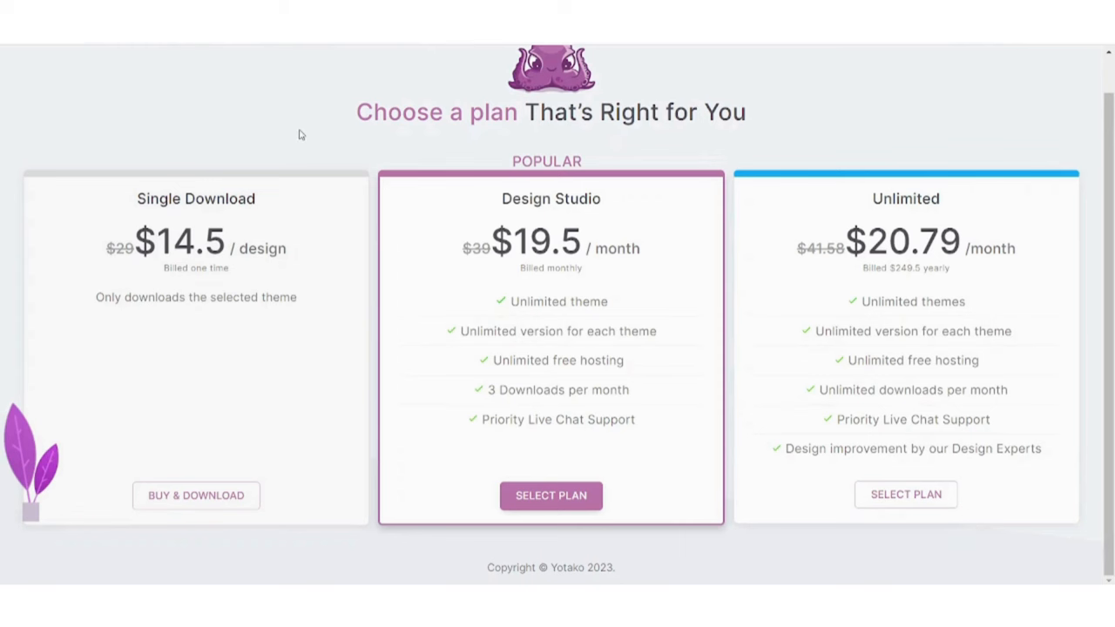
pyautogui.moveTo(685, 303)
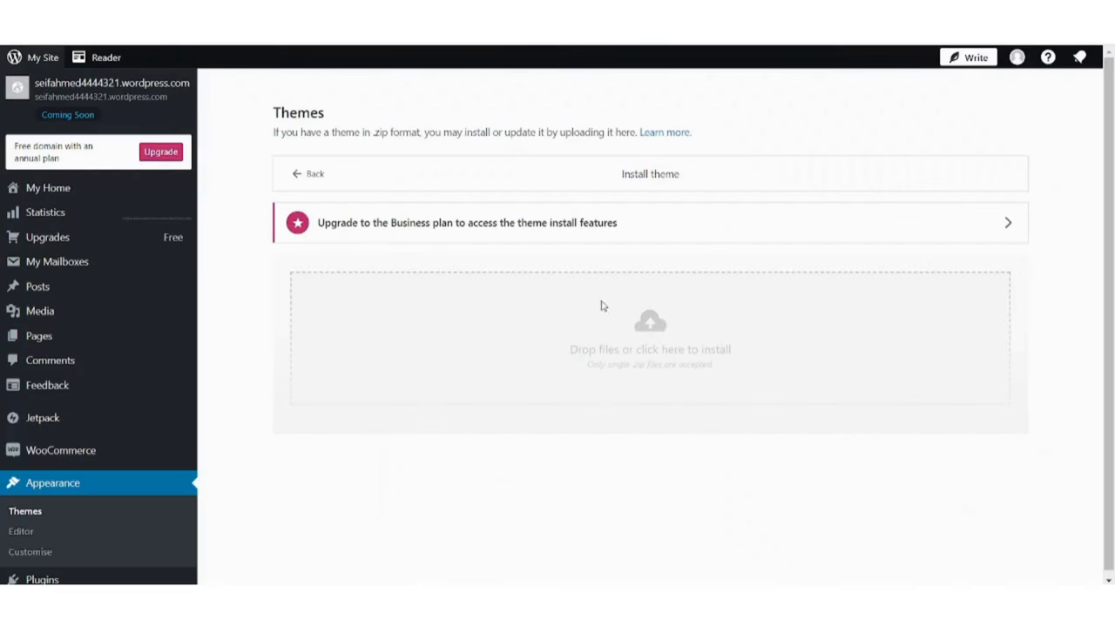
pyautogui.moveTo(536, 339)
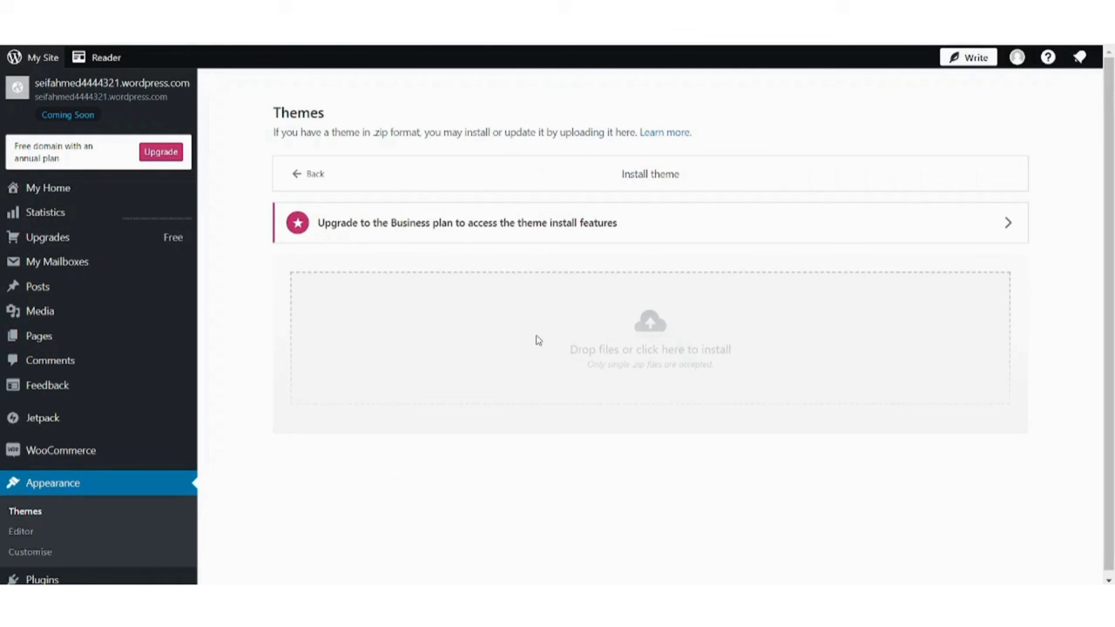
pyautogui.moveTo(599, 524)
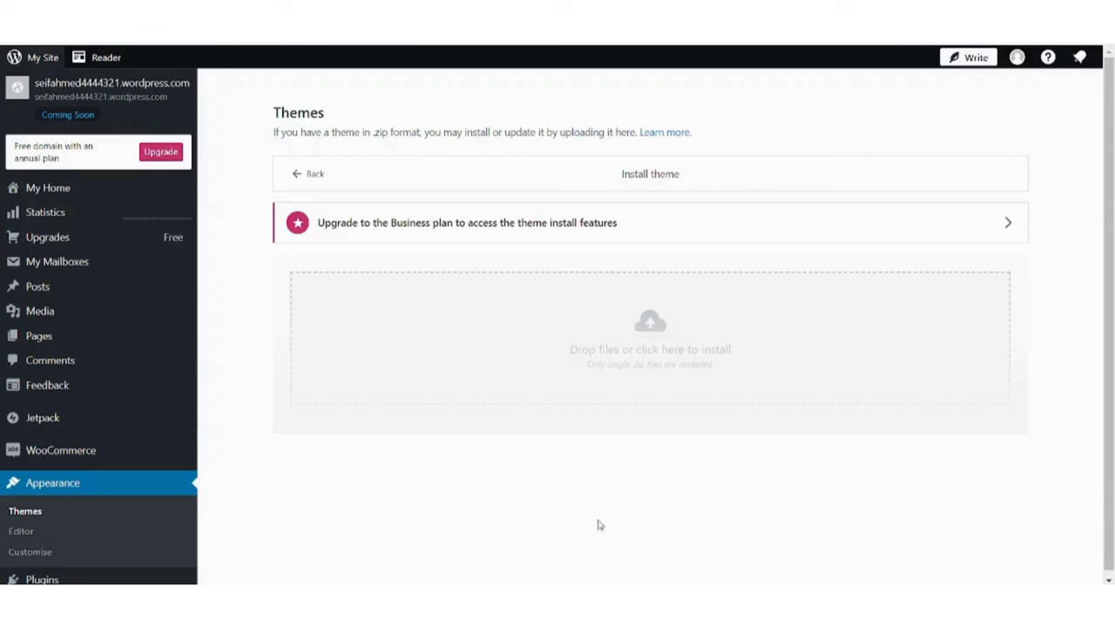